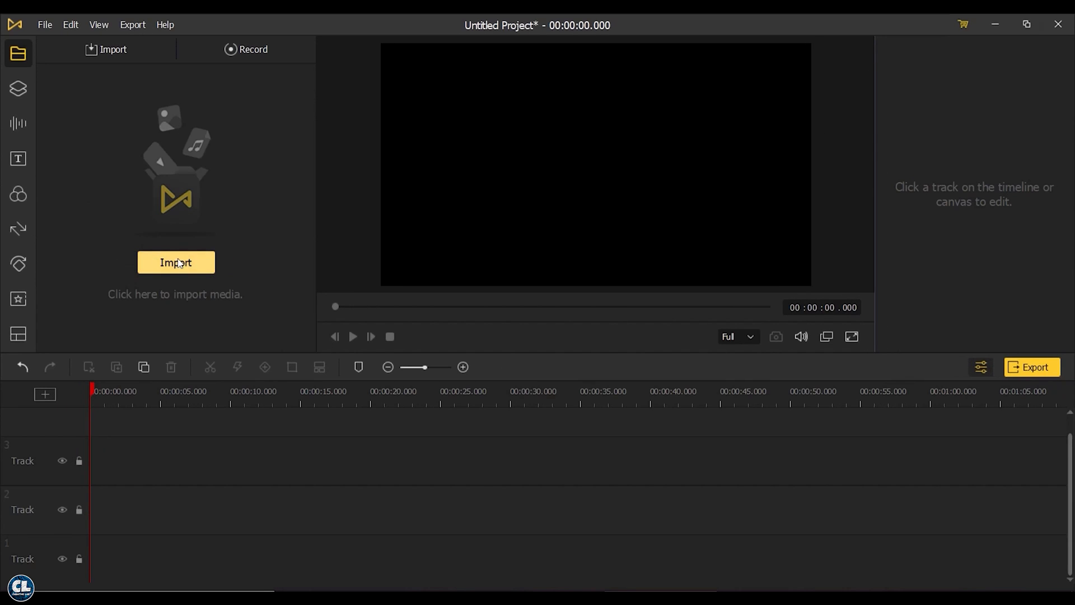
- Import INTRO1.mp4, INTRO2.mp4 and the FlexClip video into the media library
click(176, 262)
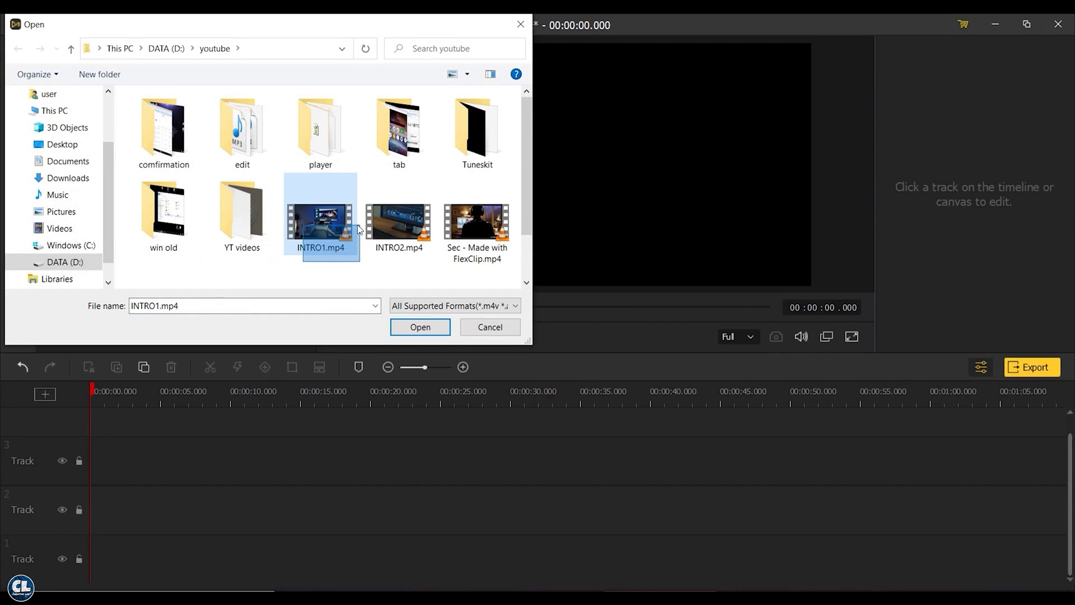
click(419, 327)
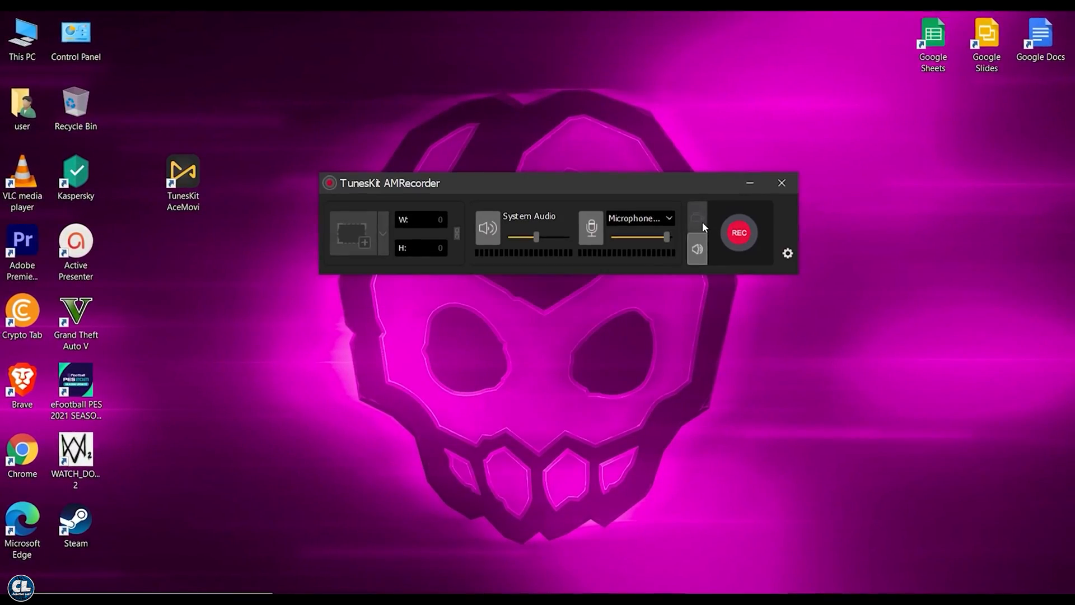
click(738, 232)
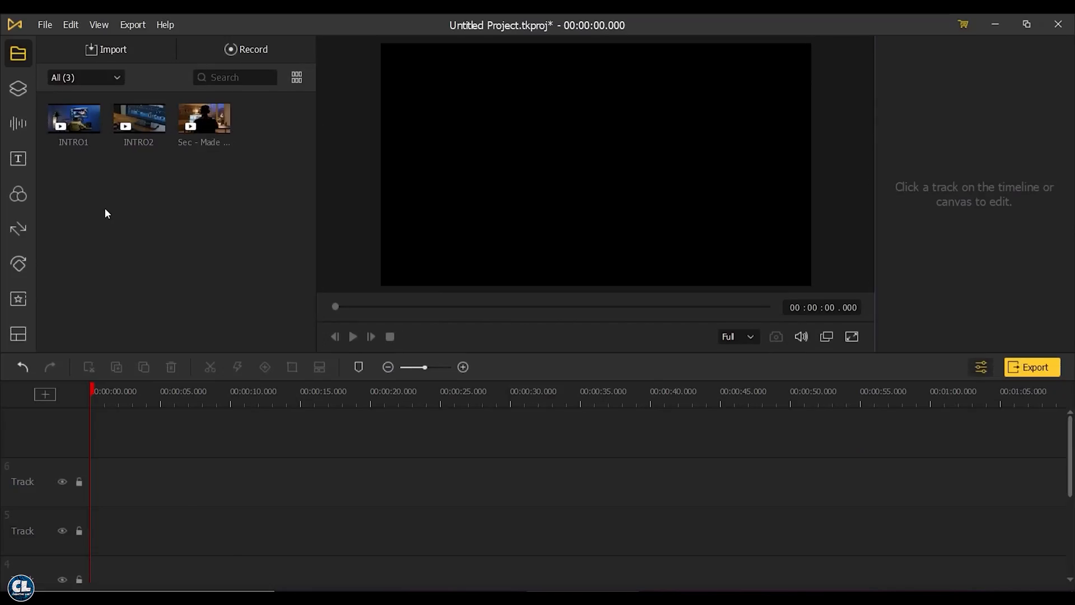
- Place INTRO1 on the top timeline track and view its Color settings
drag(73, 120, 244, 432)
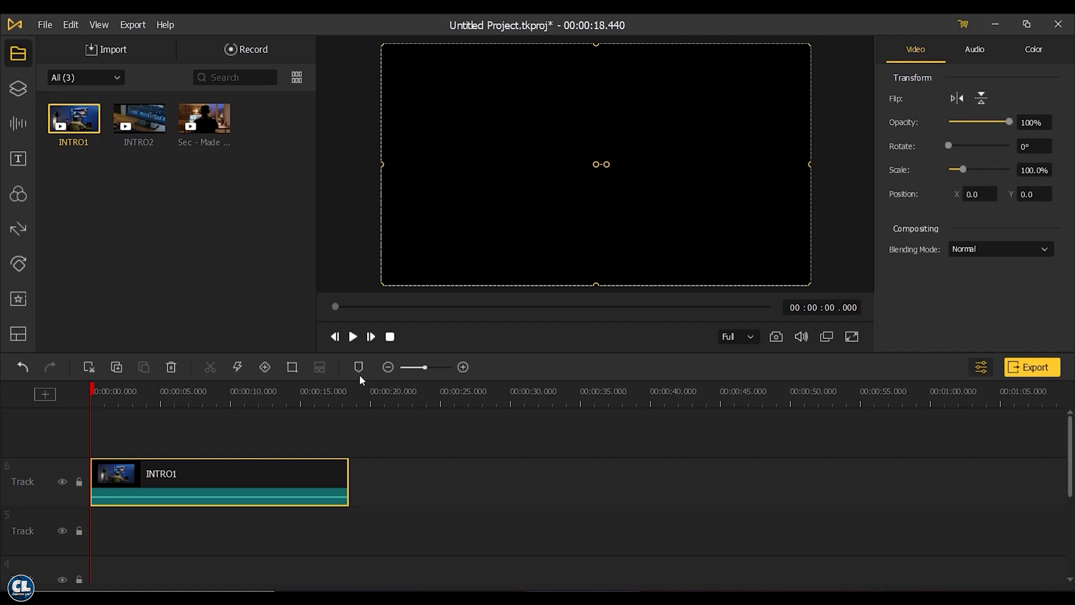
mouse_move(384, 381)
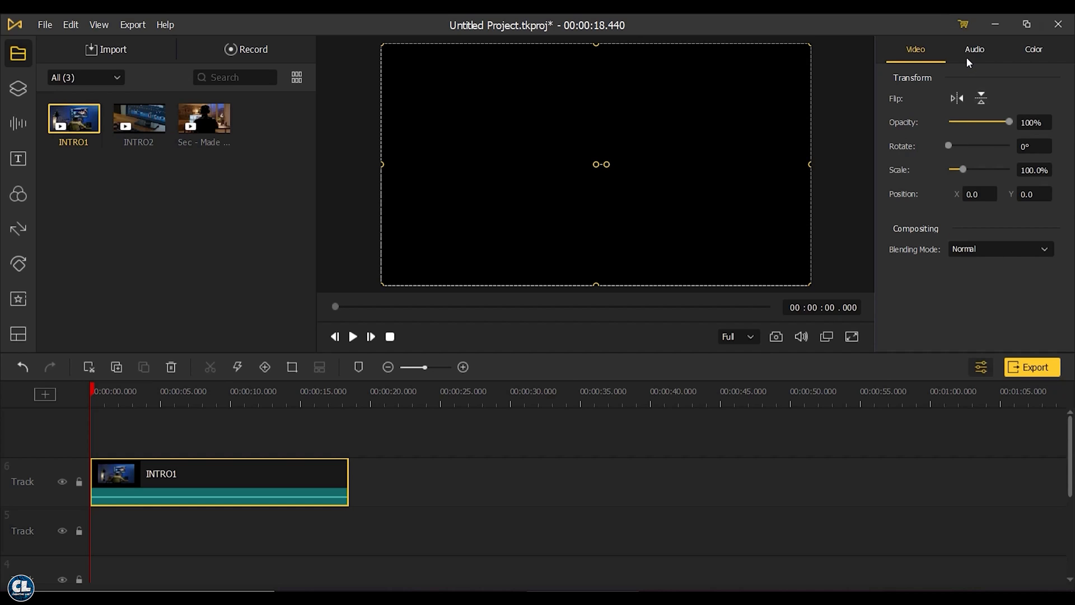
click(1034, 49)
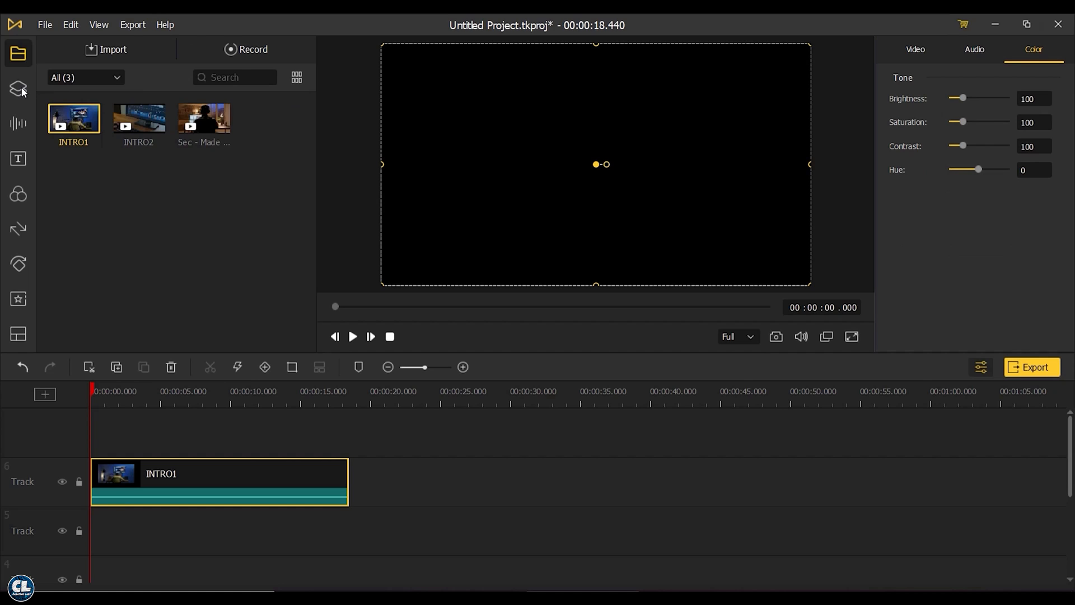
- Browse the Stickers and Background collections in the library
click(18, 88)
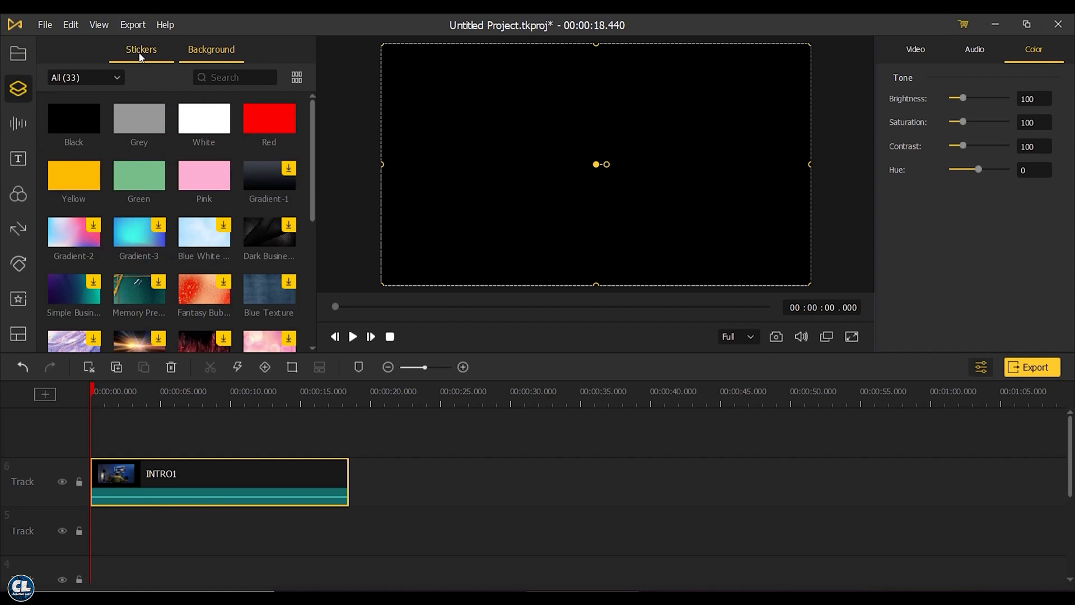
click(141, 49)
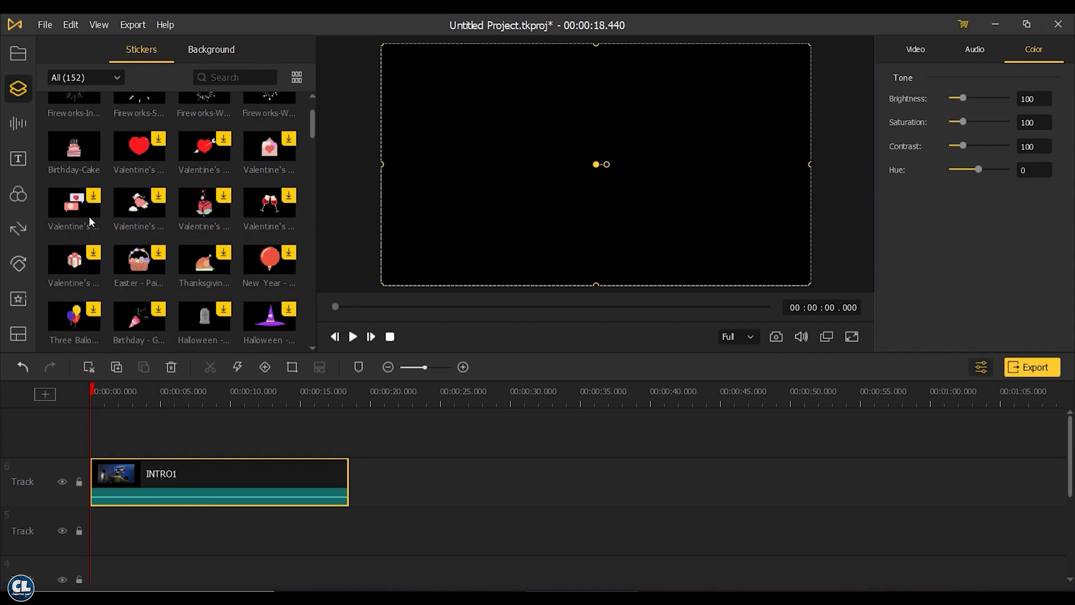
scroll(down, 3)
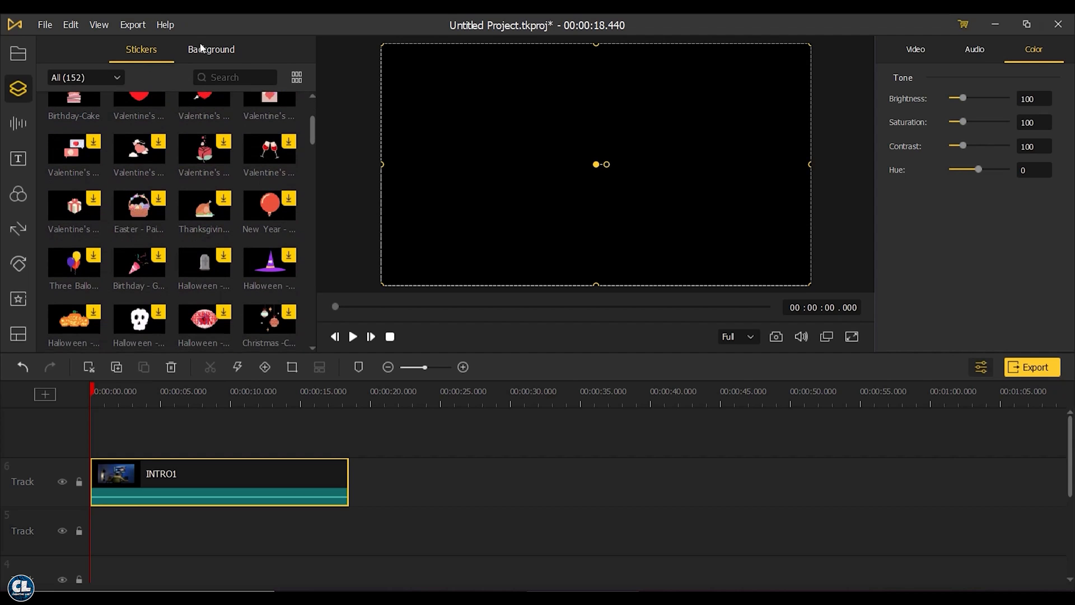
click(211, 49)
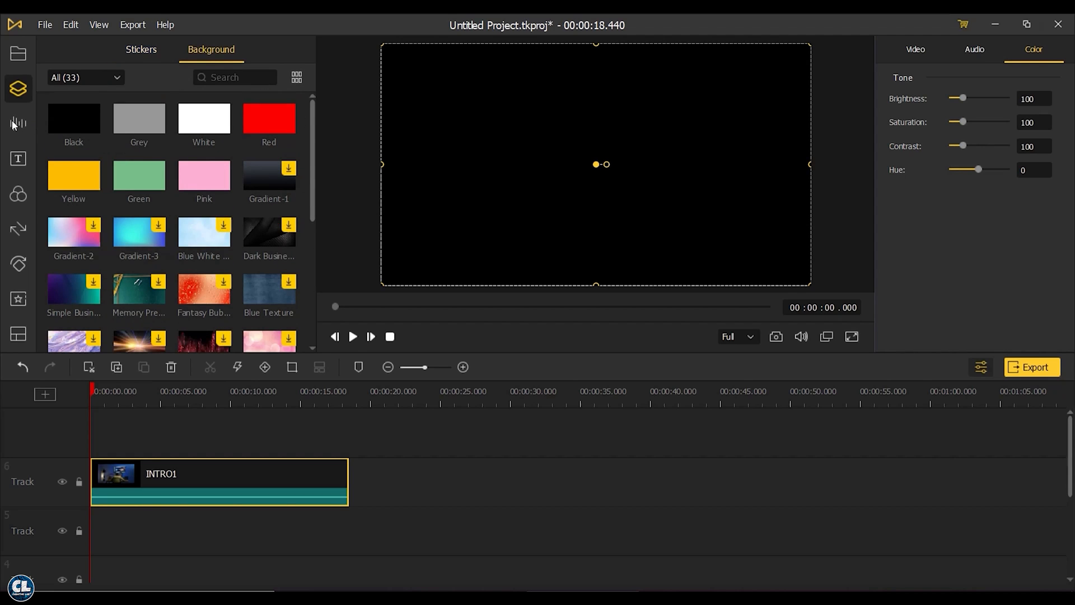
- Browse the background music library, then the Sound Effects collection
click(18, 123)
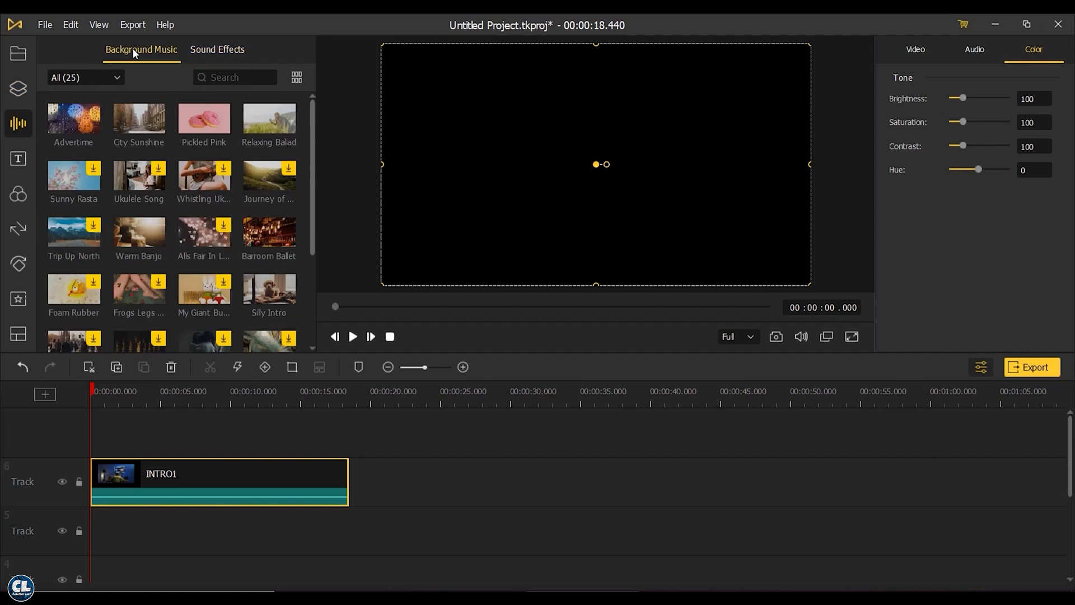
scroll(down, 3)
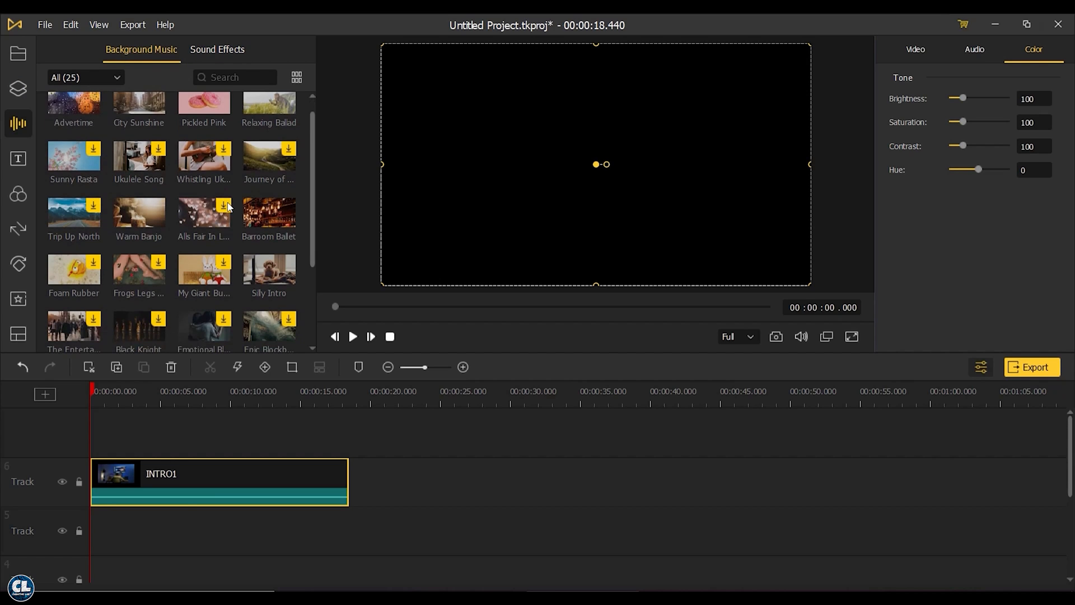
click(217, 49)
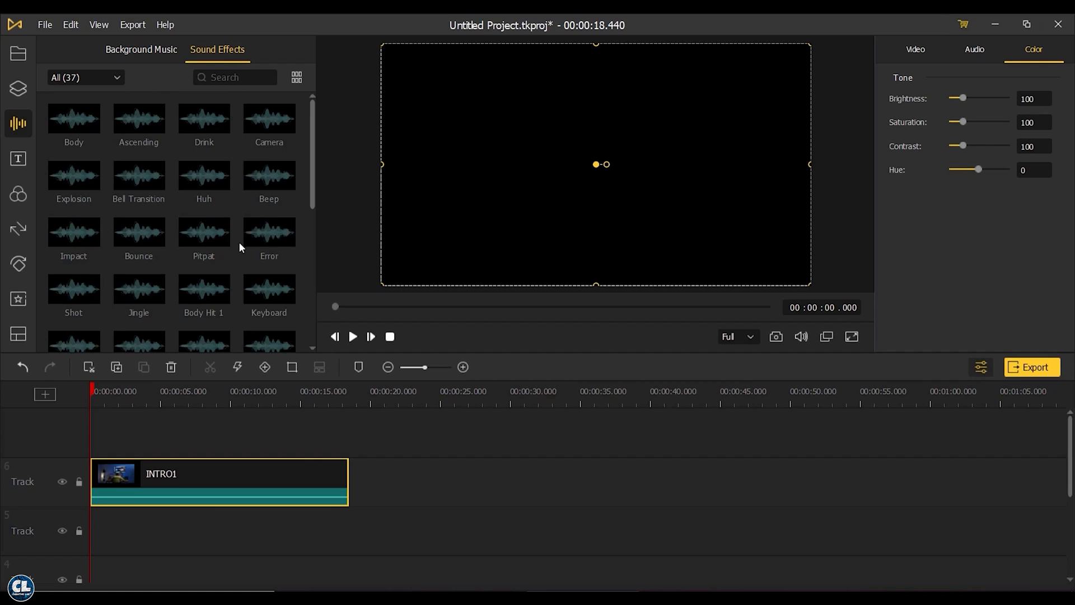
- Browse the Static and Dynamic text styles
click(17, 159)
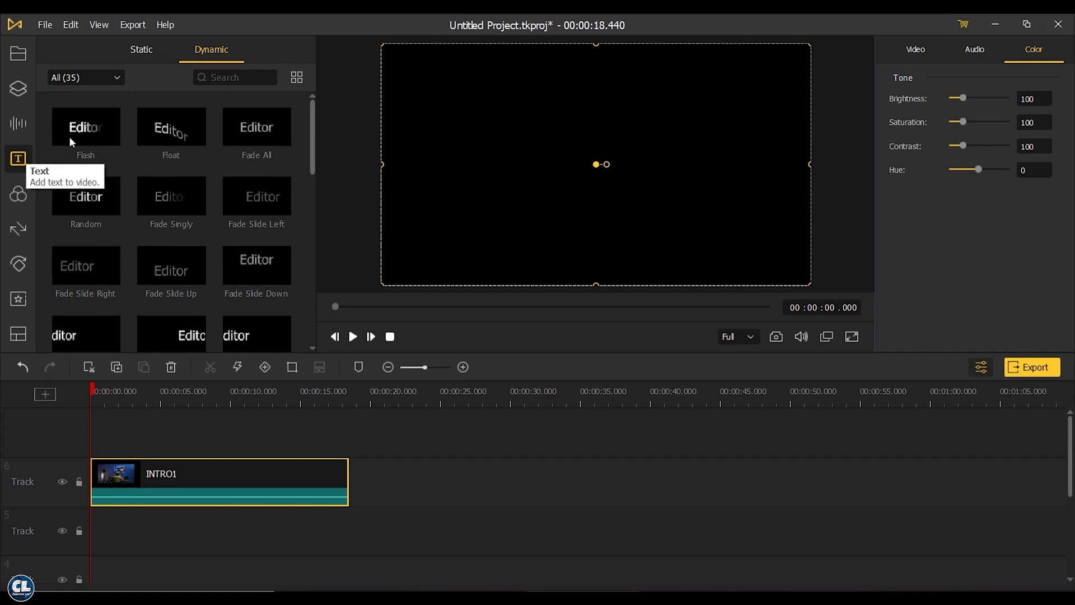
click(141, 50)
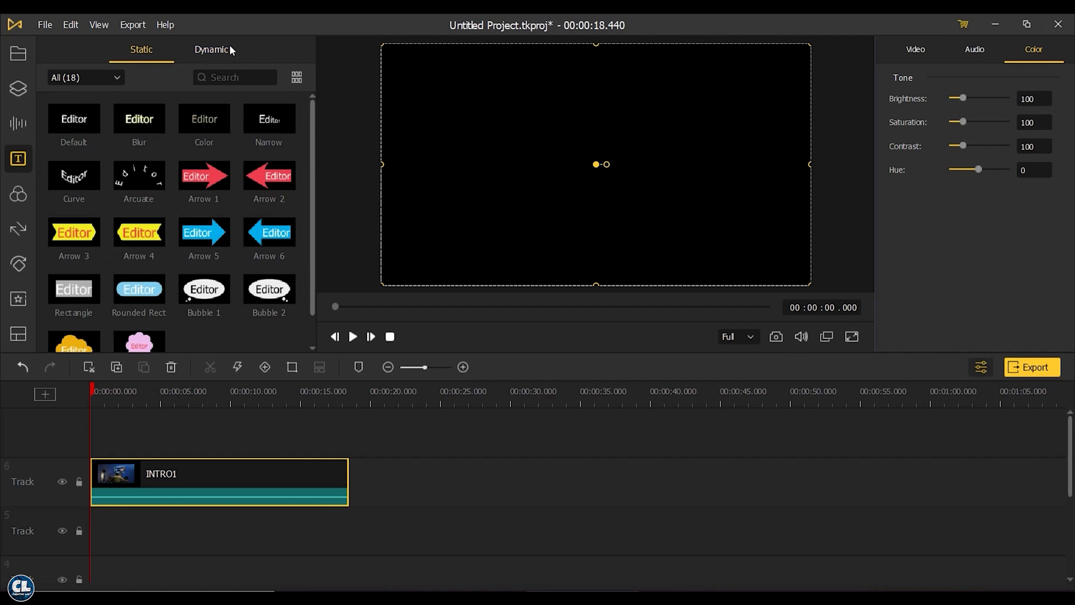
click(210, 49)
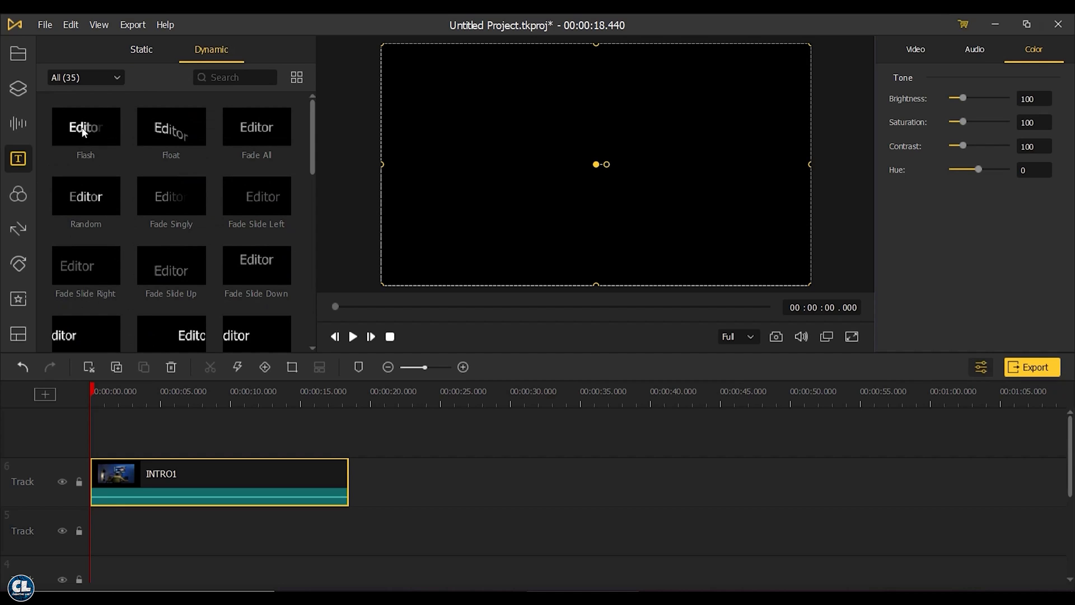
mouse_move(165, 139)
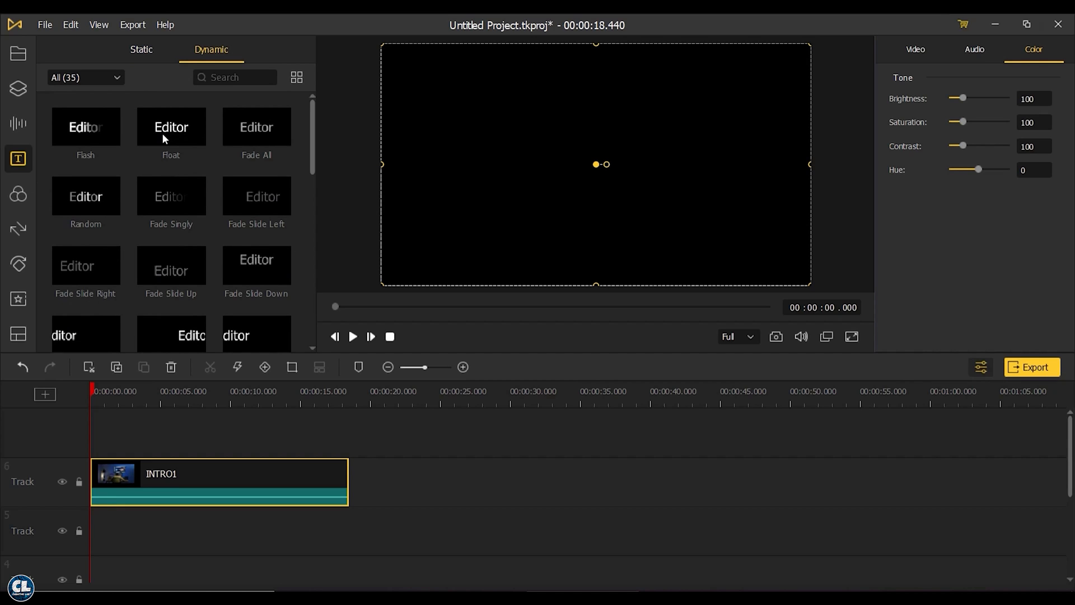
- Browse the Filters, then scroll through the Overlays effects
click(18, 195)
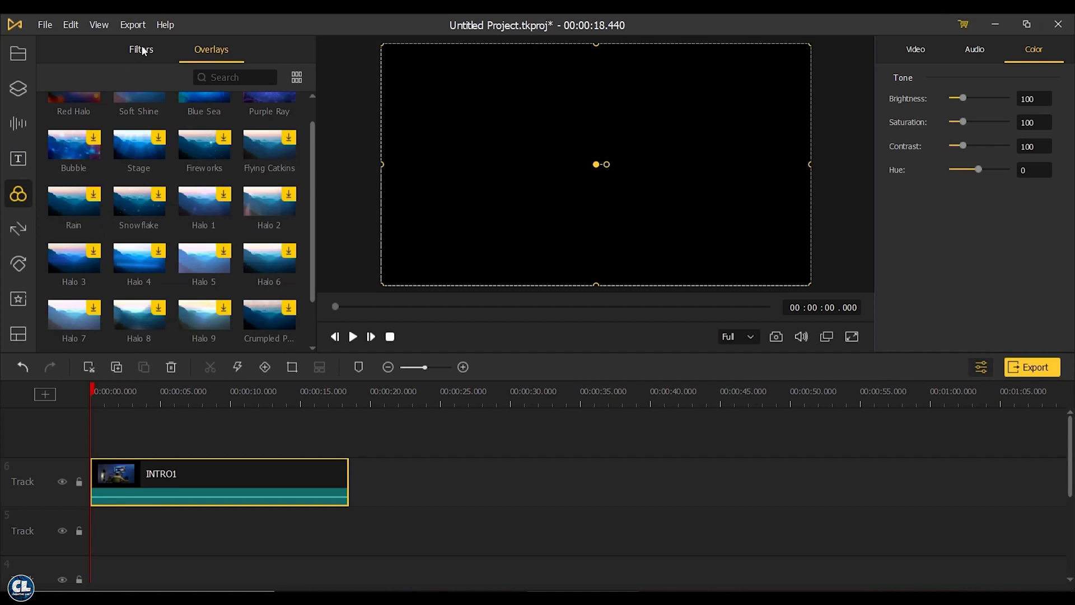
click(141, 49)
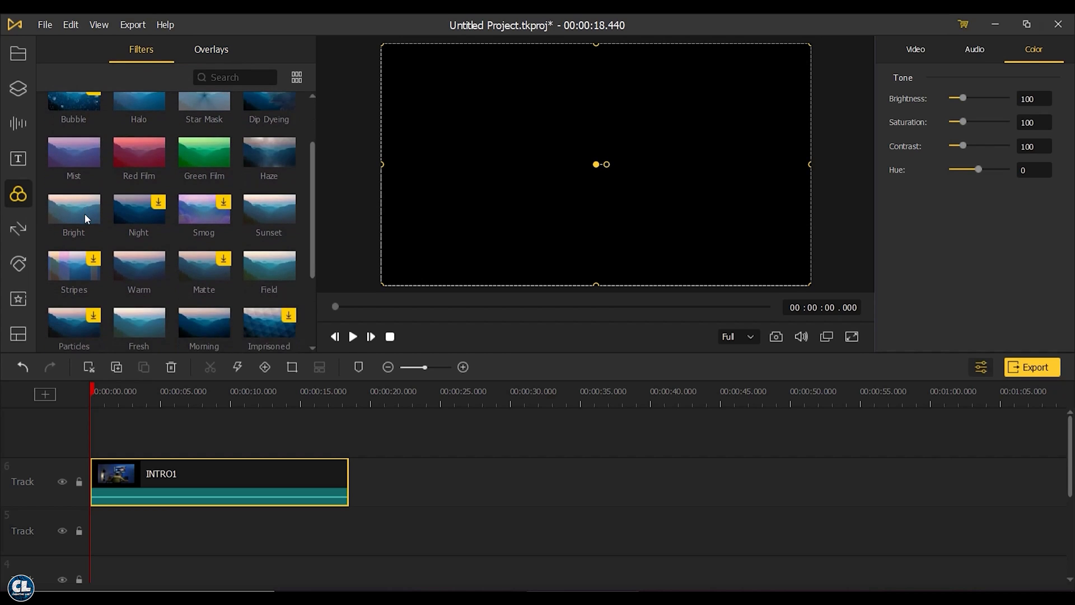
click(211, 49)
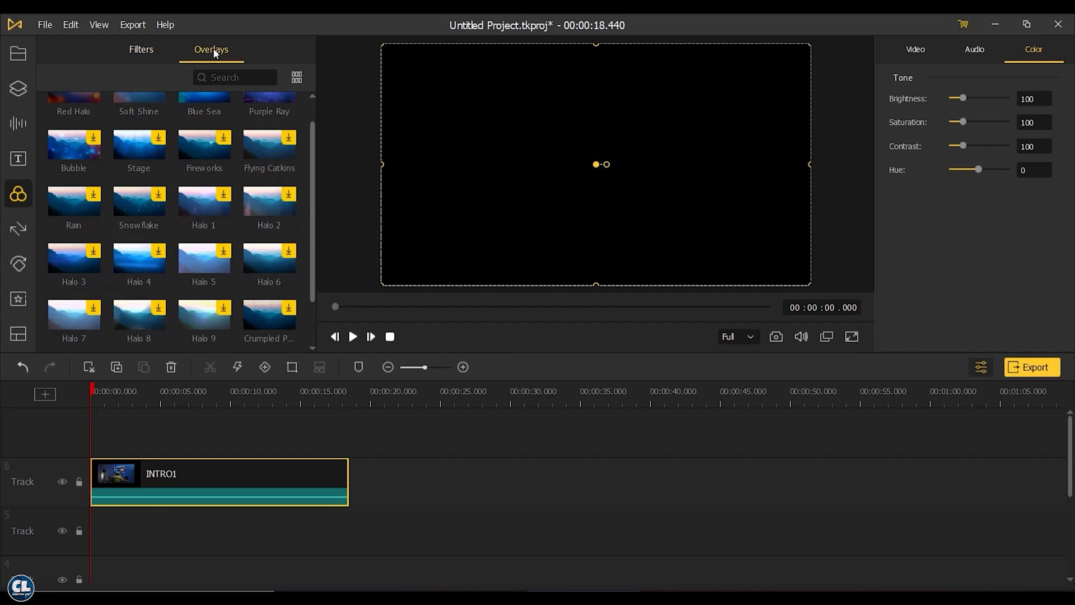
scroll(down, 3)
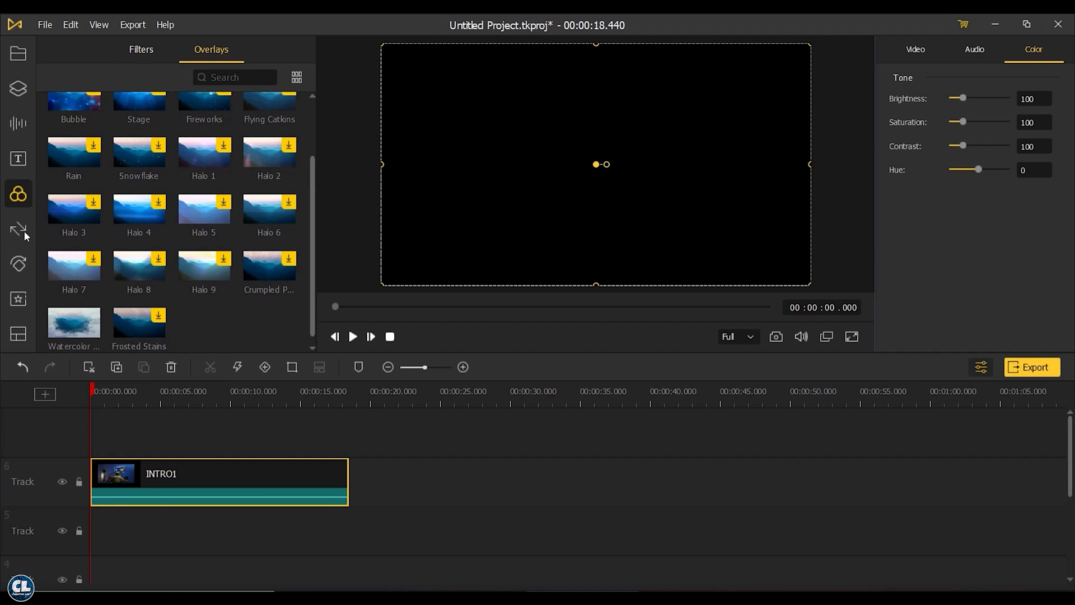
- Browse transitions and animation presets, then scroll through the Split Screen layouts
click(19, 228)
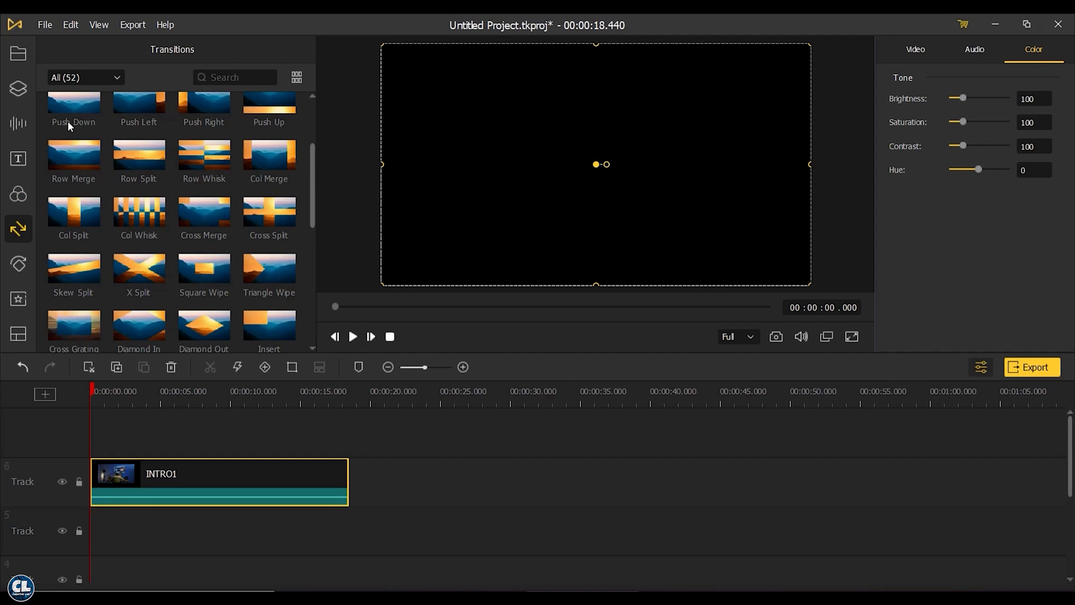
mouse_move(129, 288)
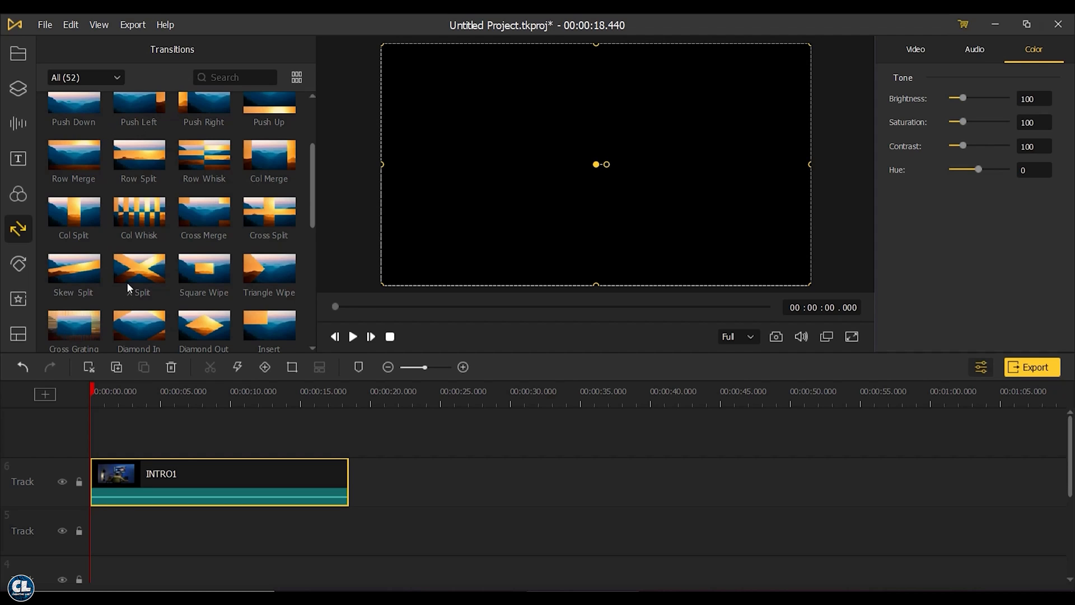
scroll(down, 3)
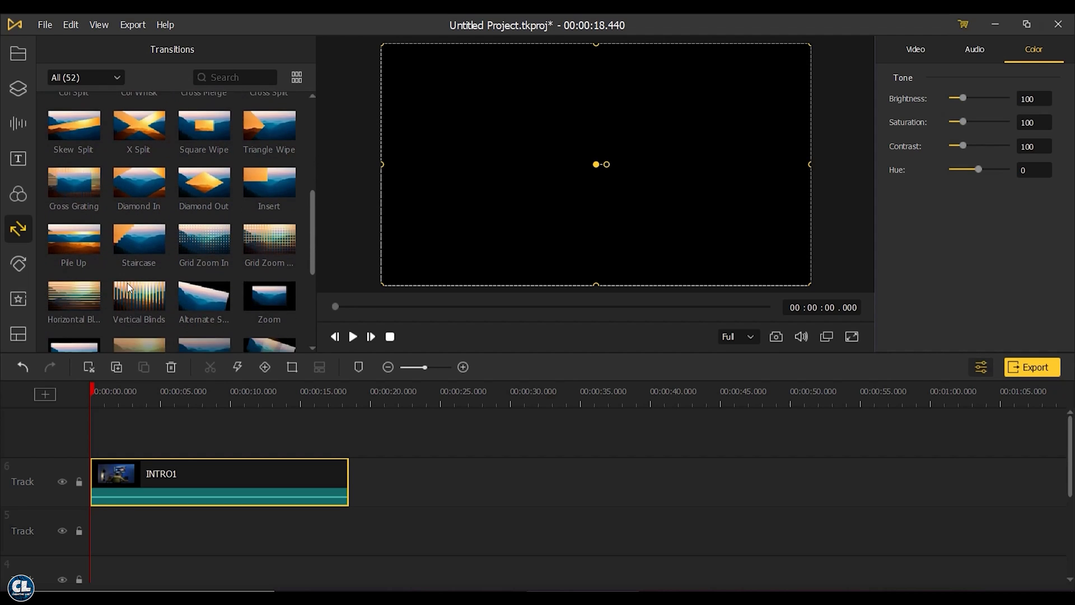
scroll(down, 3)
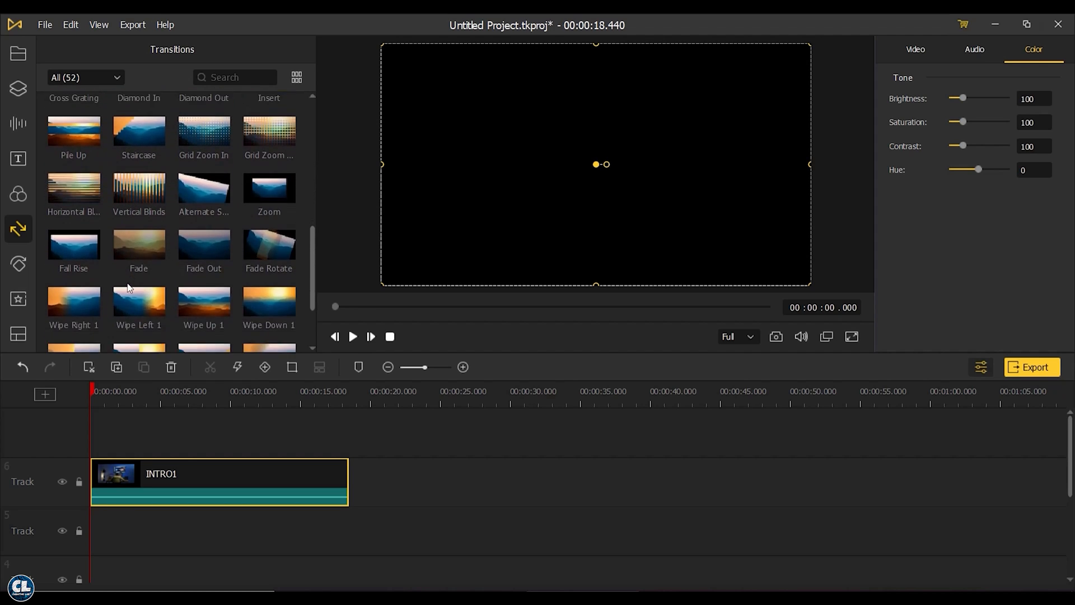
click(18, 265)
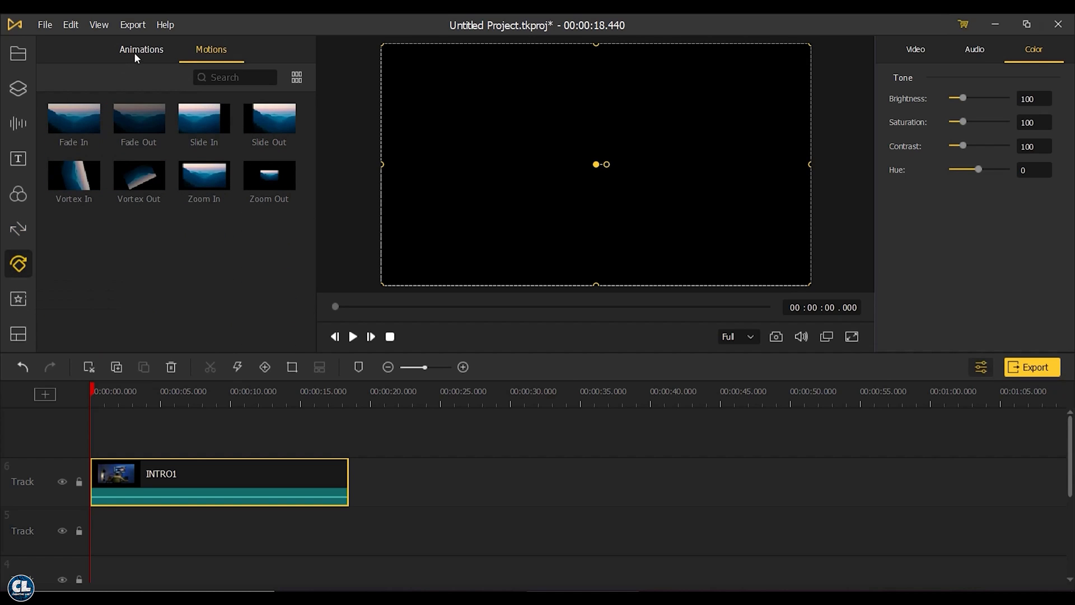
click(141, 49)
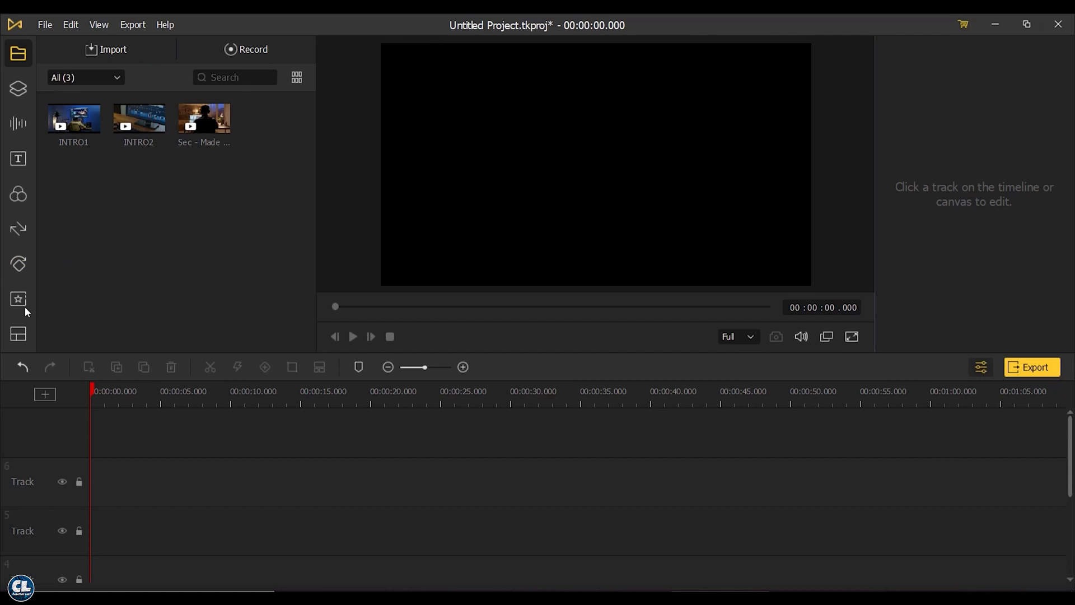
click(18, 335)
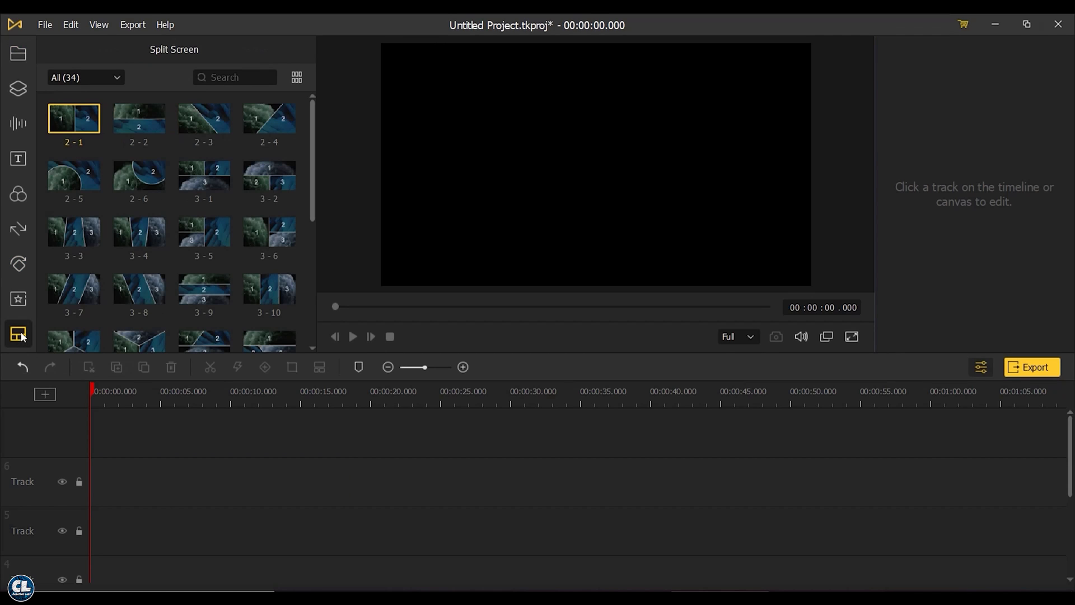
mouse_move(101, 268)
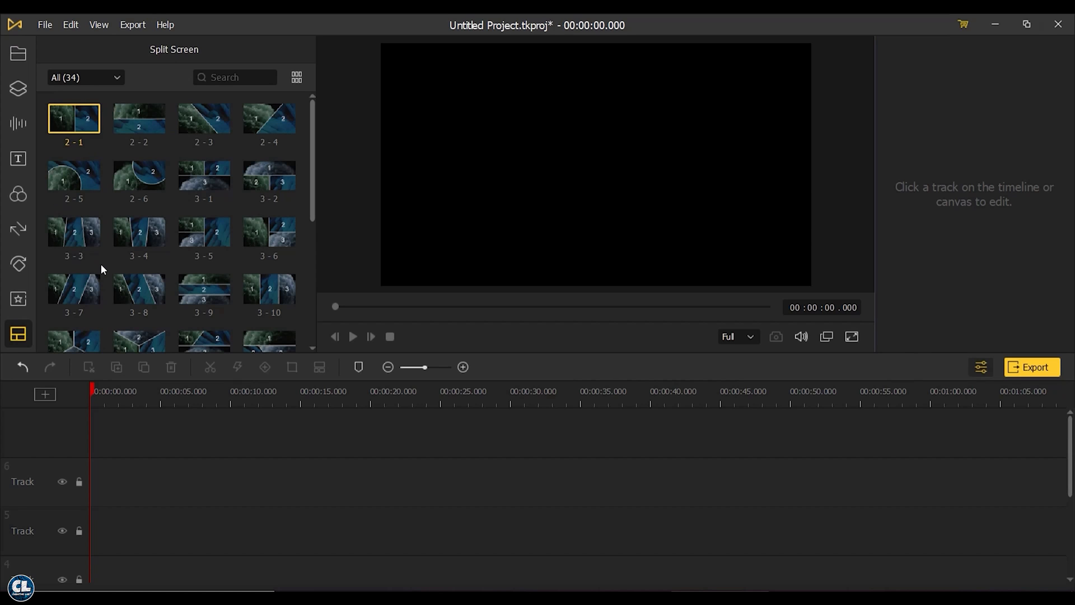
scroll(down, 3)
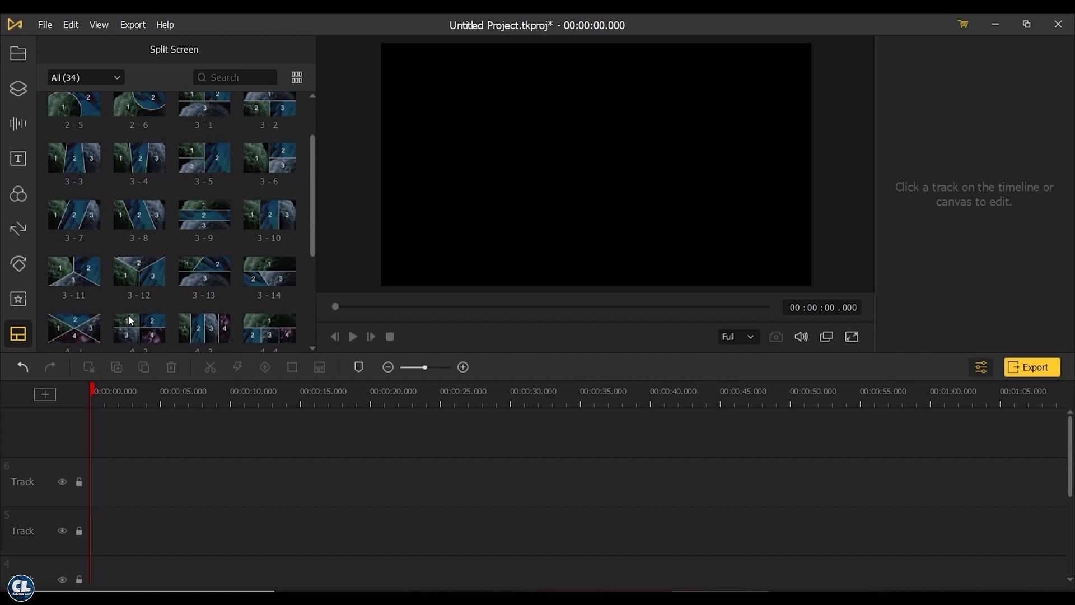
mouse_move(79, 207)
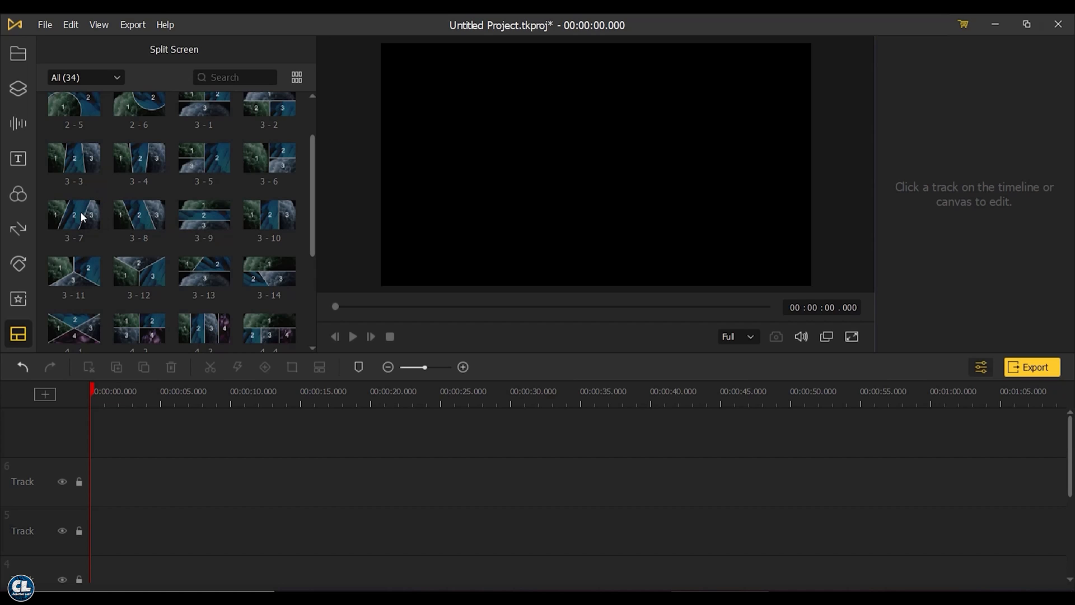
- Add the 3-7 split-screen layout filled with INTRO1, INTRO2 and the FlexClip clip
click(74, 215)
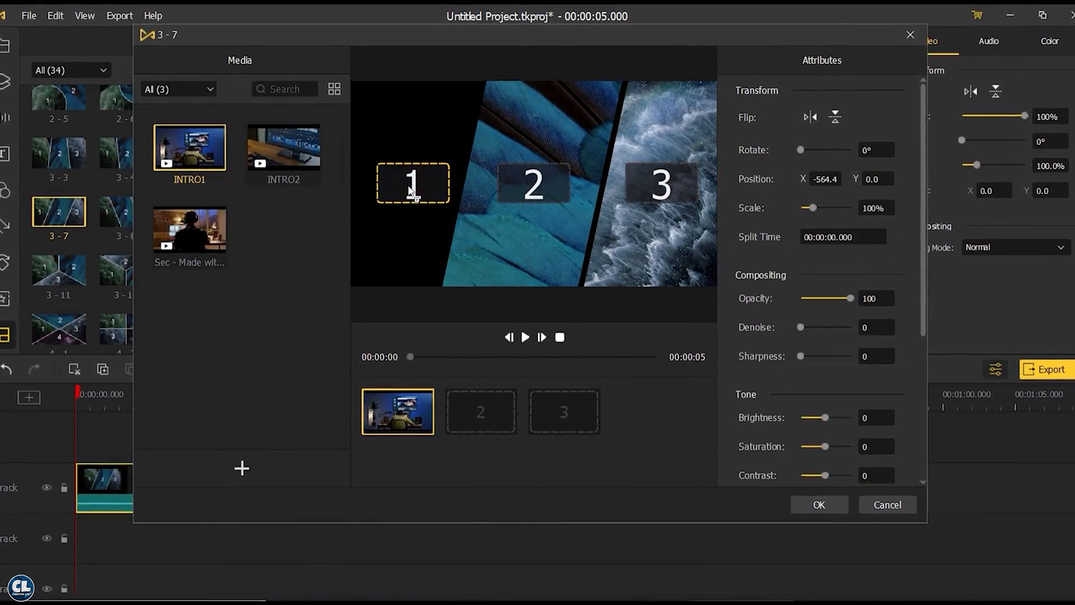
click(480, 411)
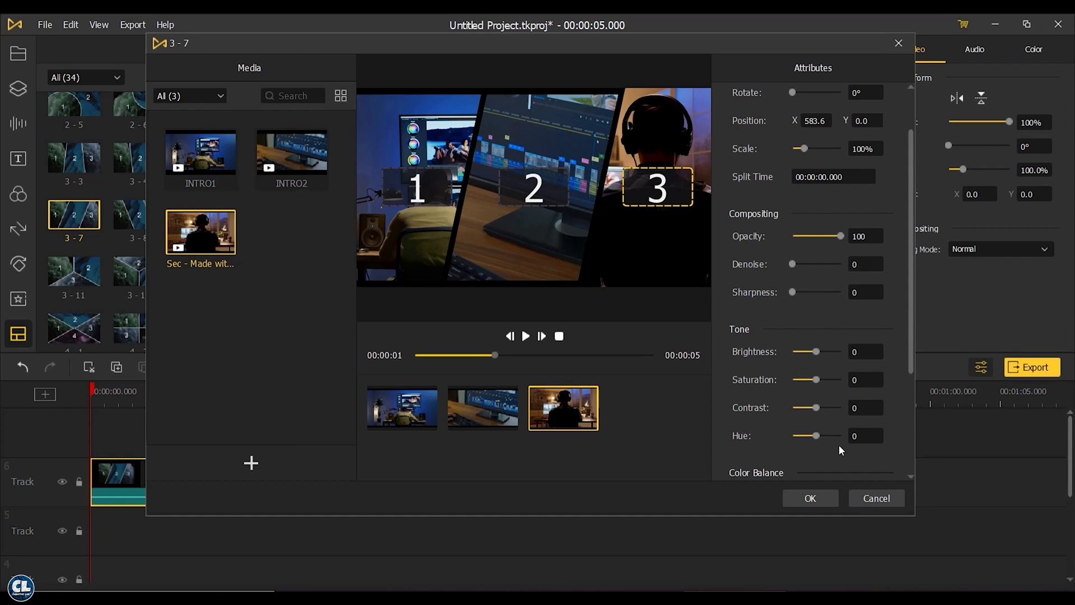
click(810, 498)
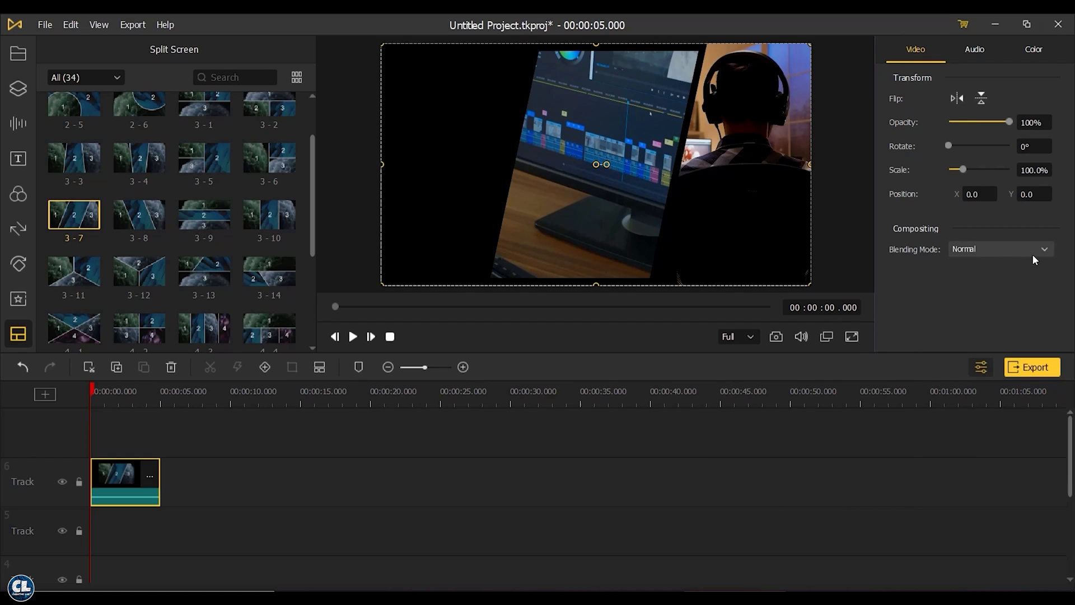
- Check the clip's Audio and Color properties, then place the split-screen clip after Advertime
click(974, 49)
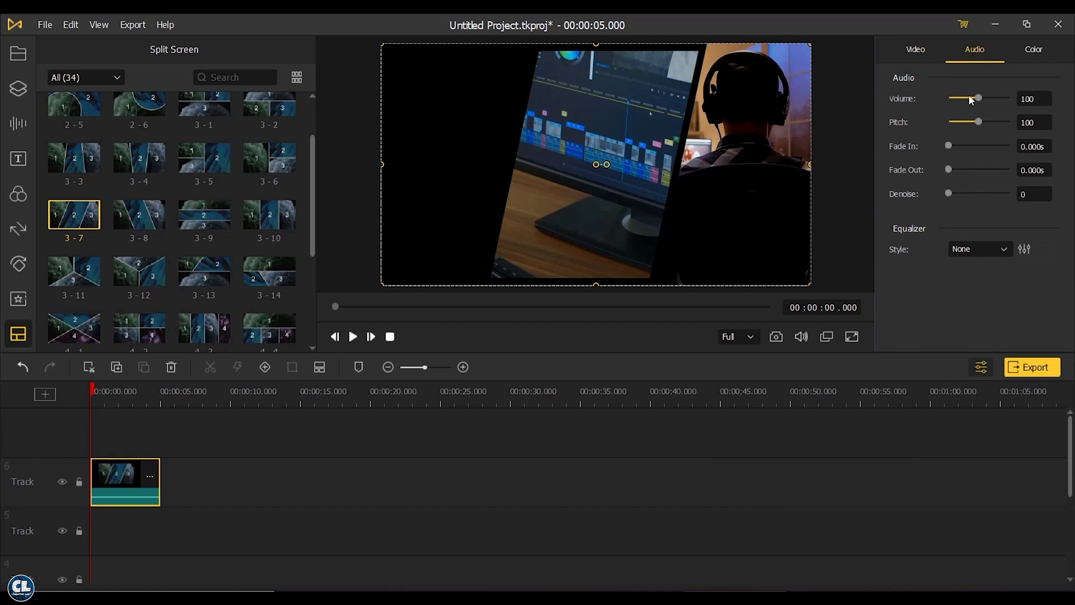
click(1034, 49)
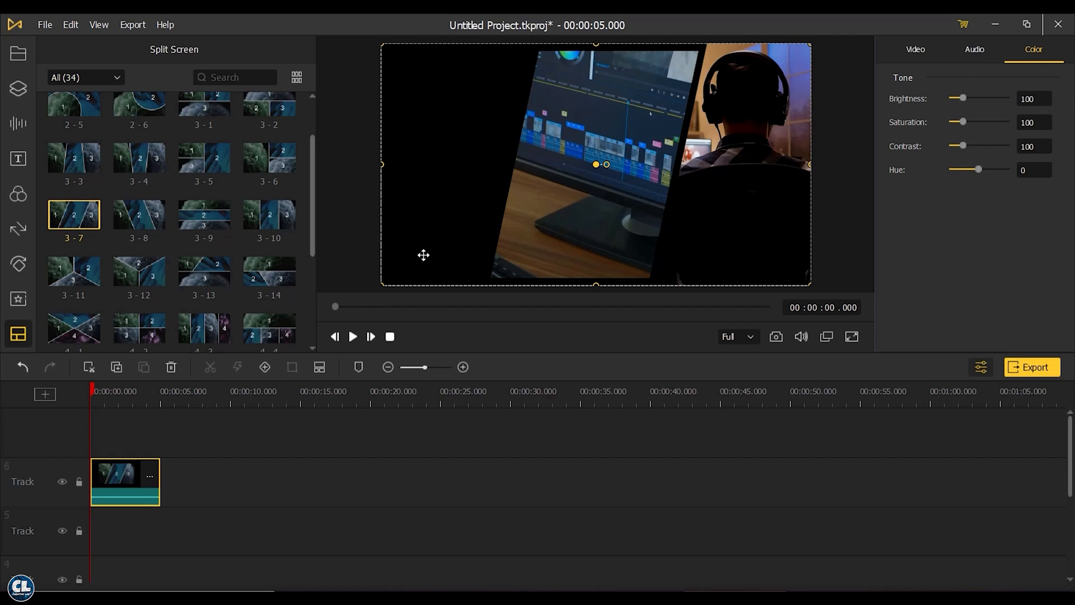
click(352, 336)
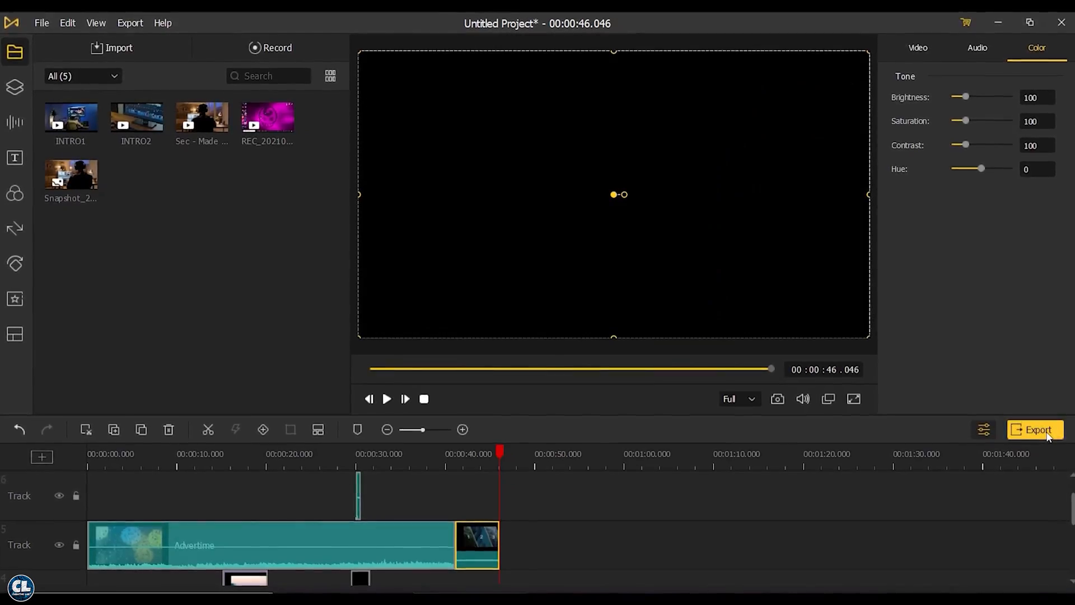
- Name the export 'tutorial', set the D:/youtube/ output folder and High Quality
click(1035, 430)
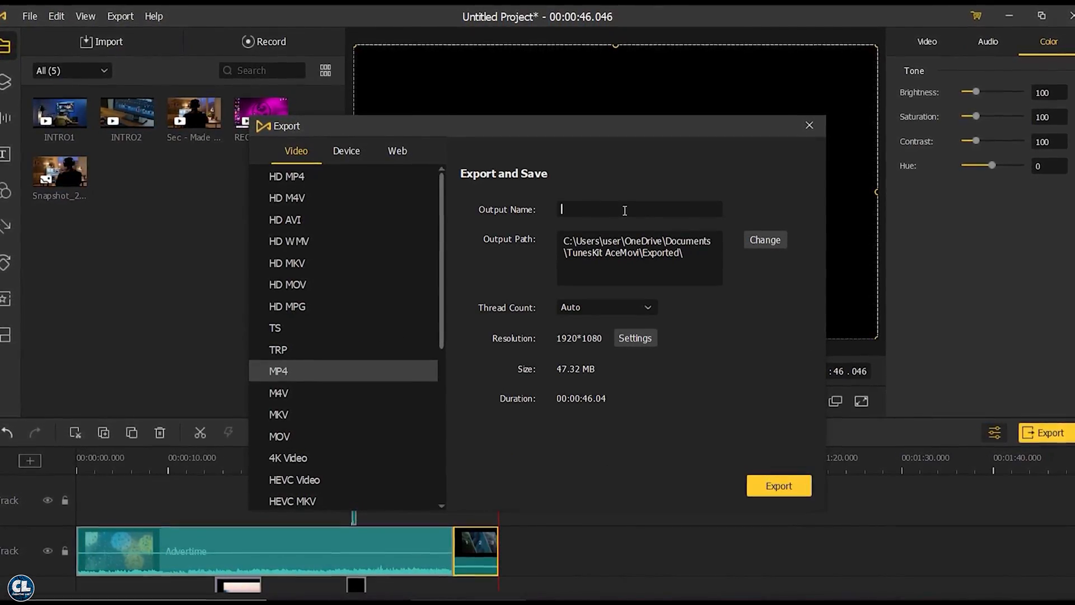
text(tutorial)
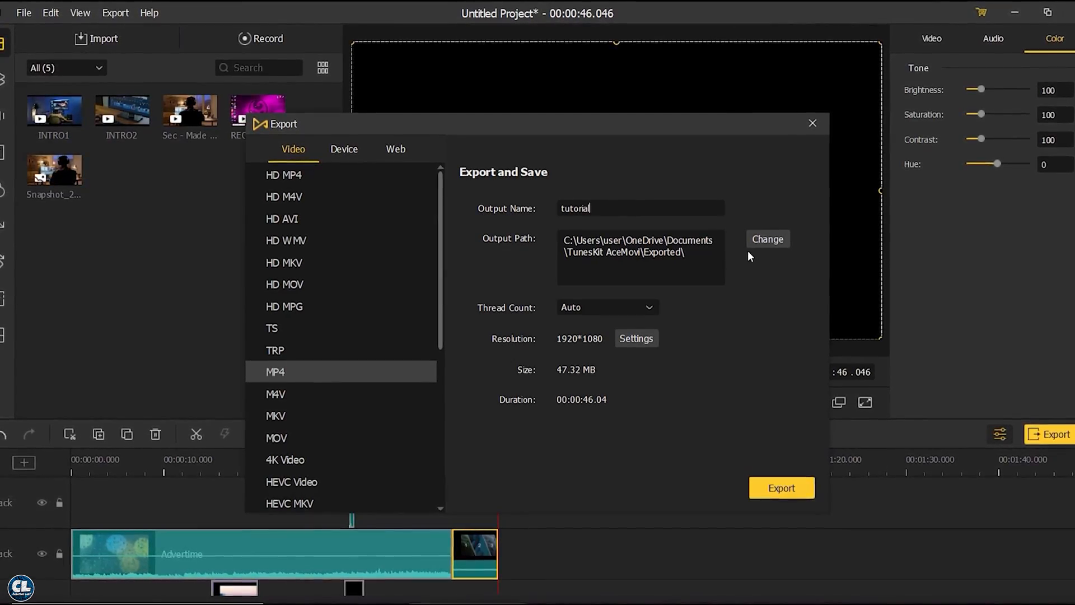
click(767, 238)
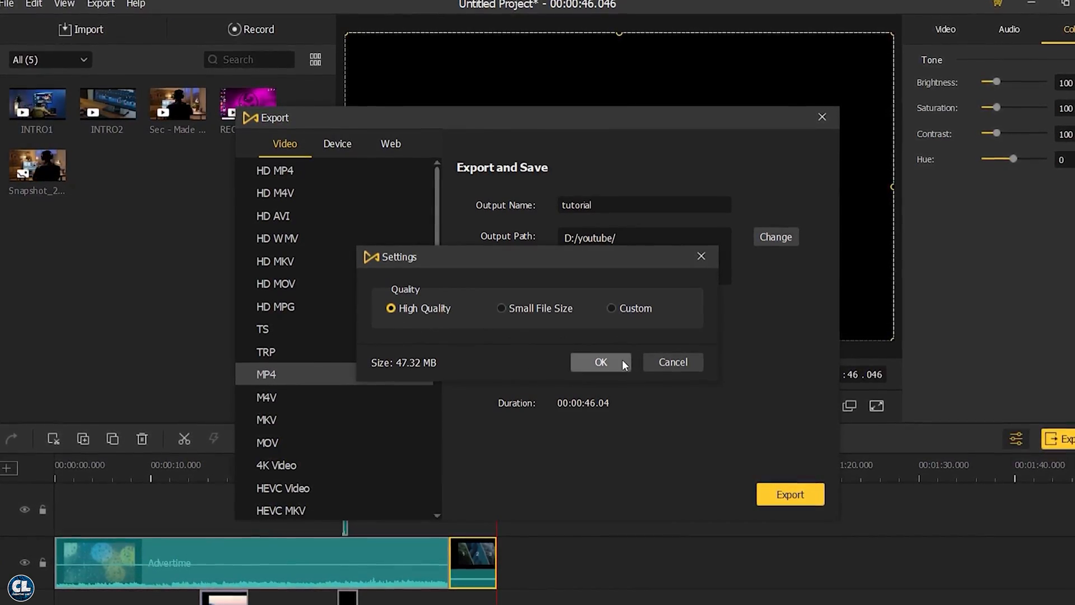
click(599, 362)
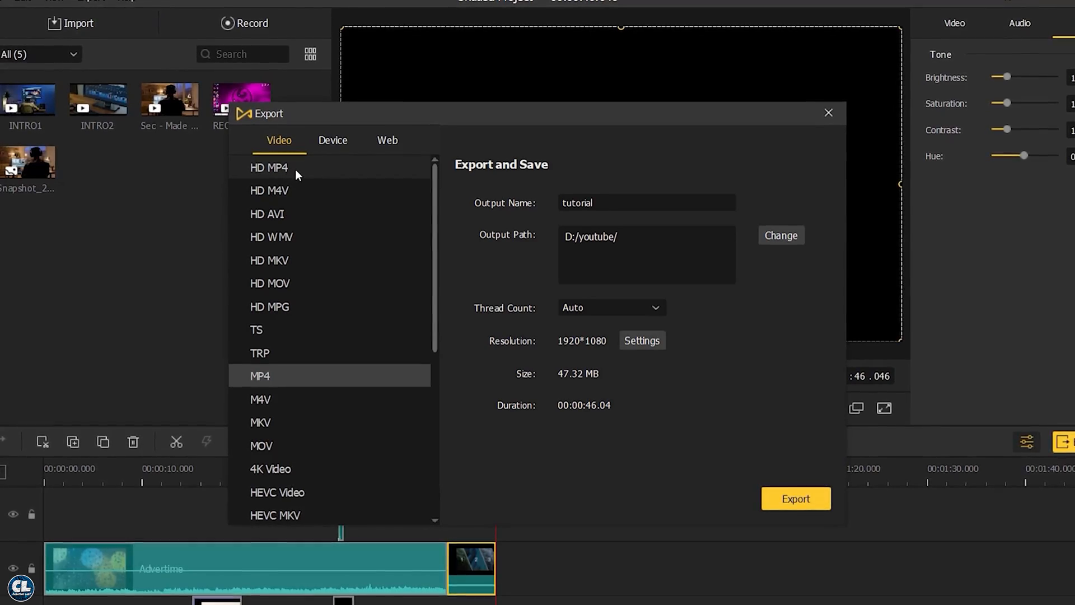
- Choose the YouTube web export target at 1920×1080 and start exporting
scroll(down, 3)
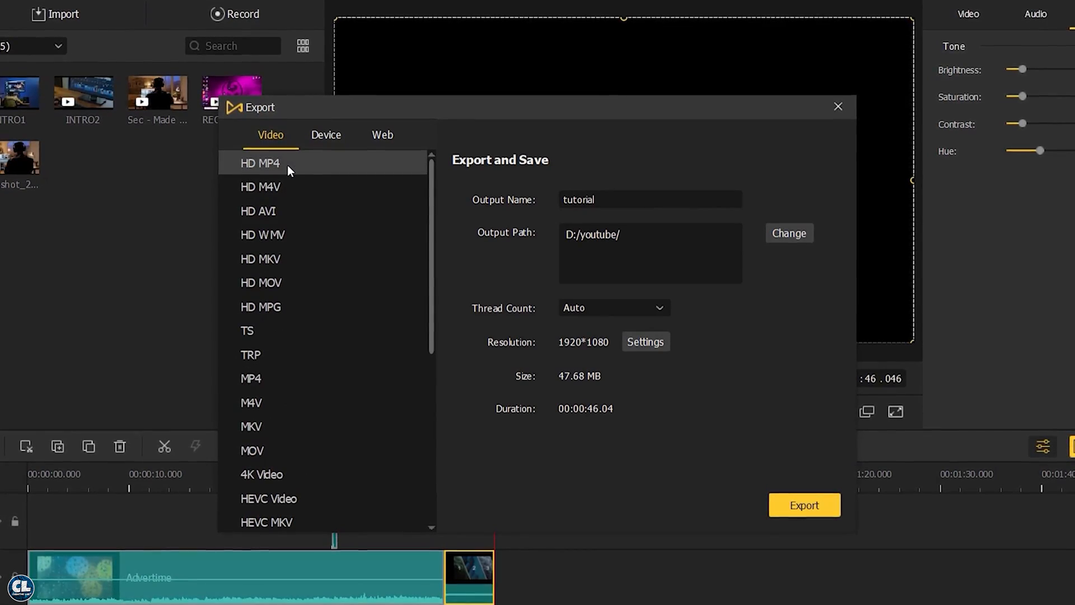
click(381, 134)
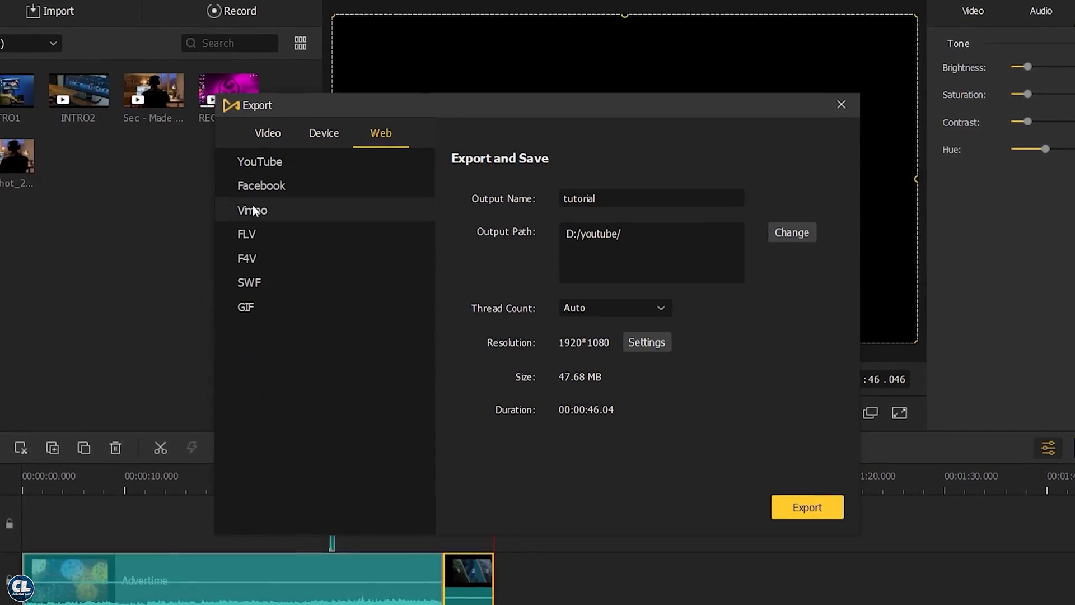
click(259, 159)
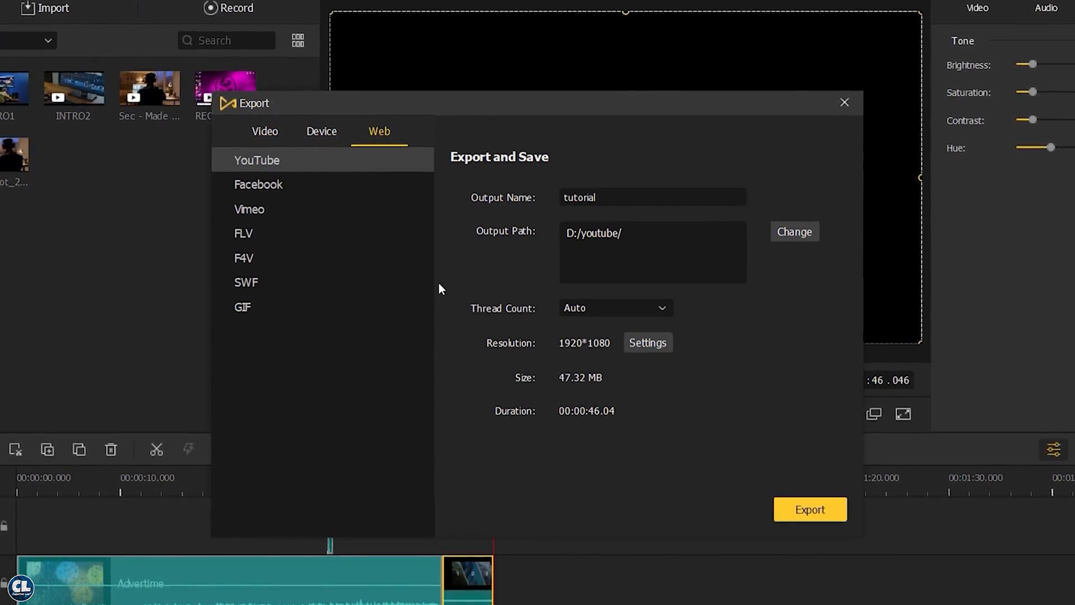
click(810, 509)
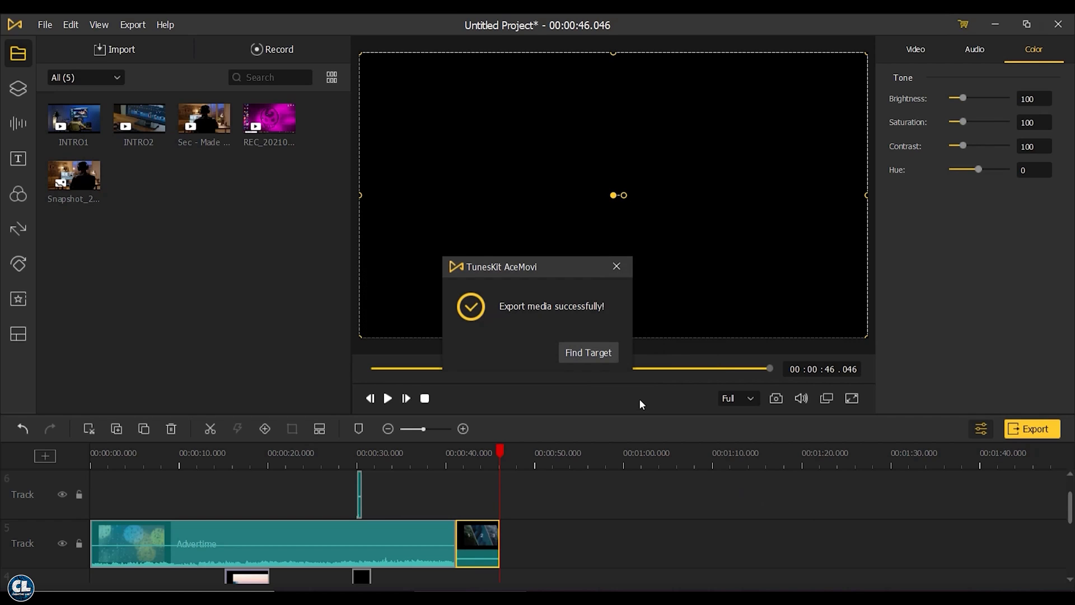
mouse_move(588, 352)
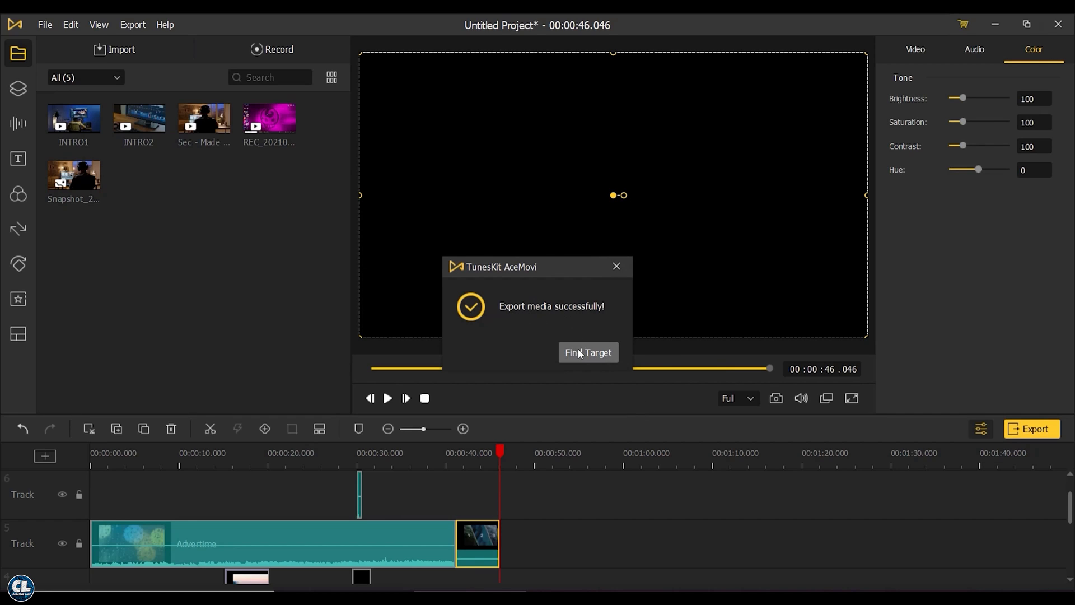
- Reveal the exported video's location with Find Target in the success message
click(588, 352)
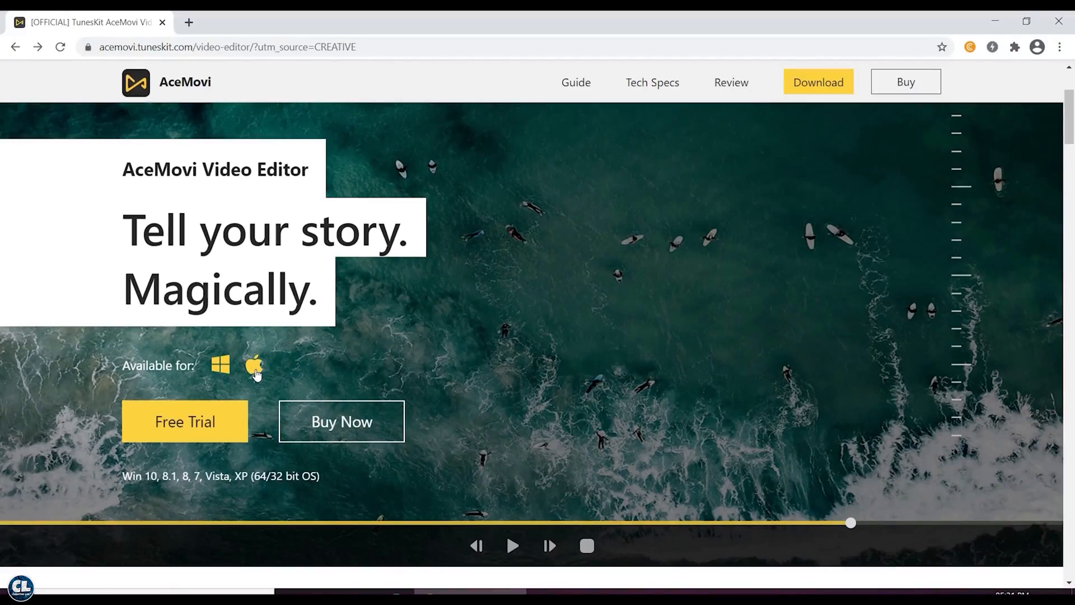
mouse_move(180, 409)
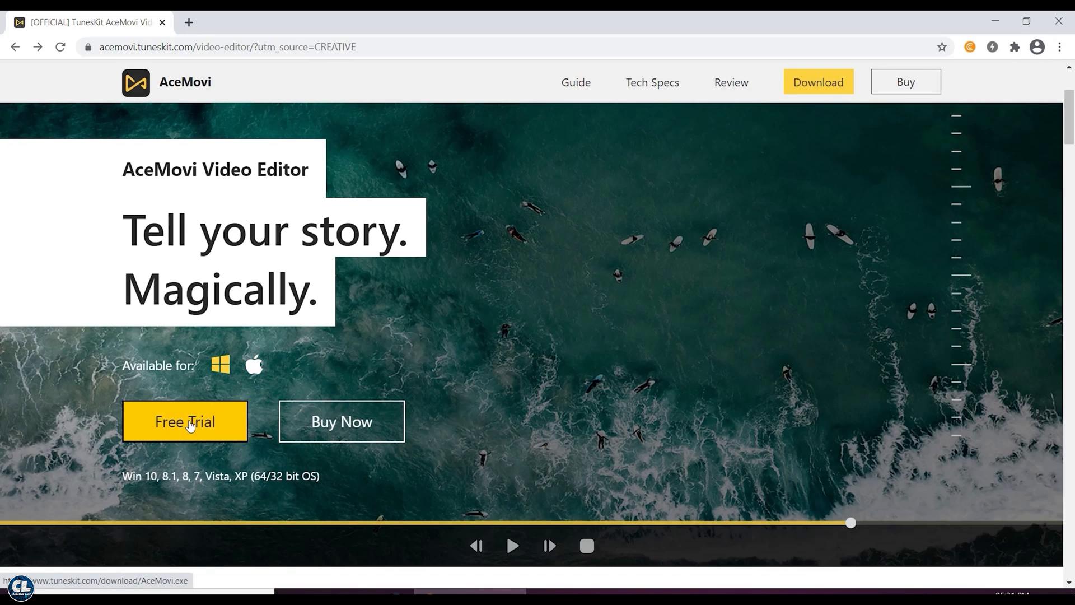
- Download the AceMovi.exe free-trial installer and open it from the download bar
click(184, 422)
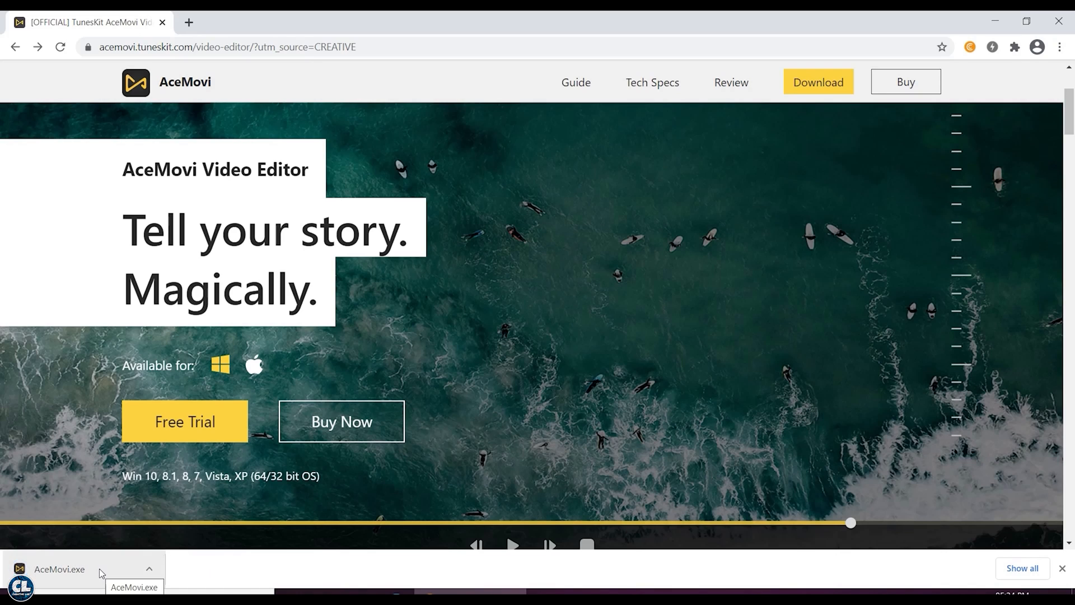
click(59, 569)
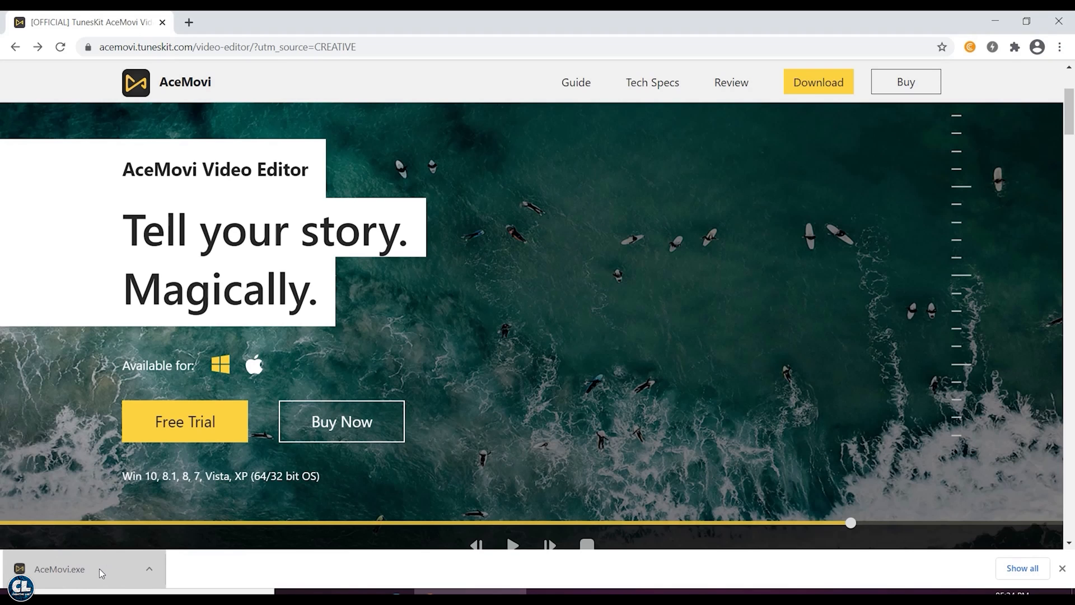
- Install AceMovi with the default folder and a desktop shortcut, then launch it
click(59, 573)
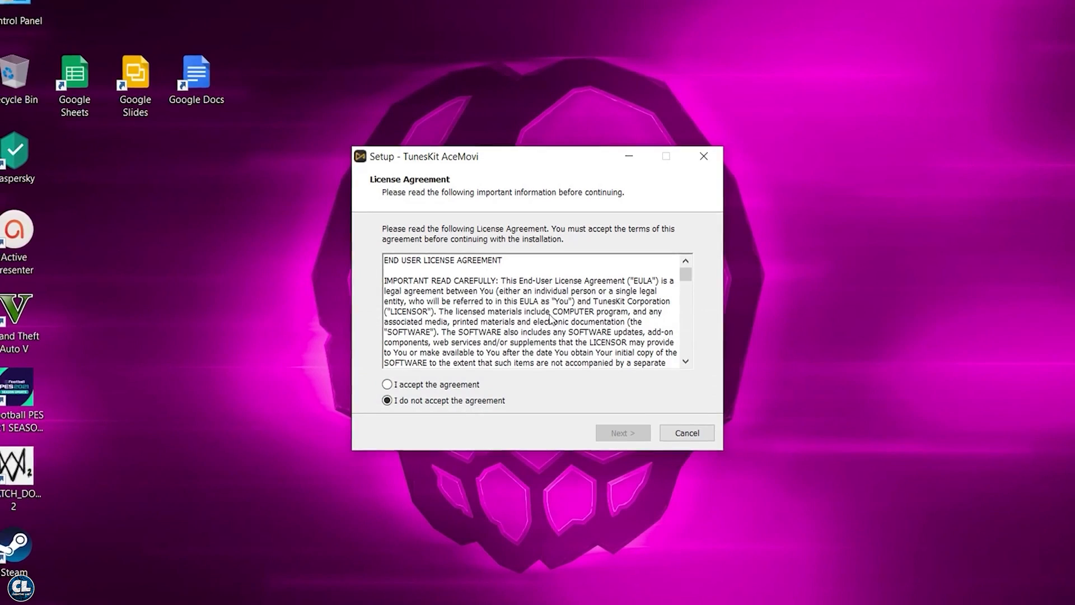
click(389, 384)
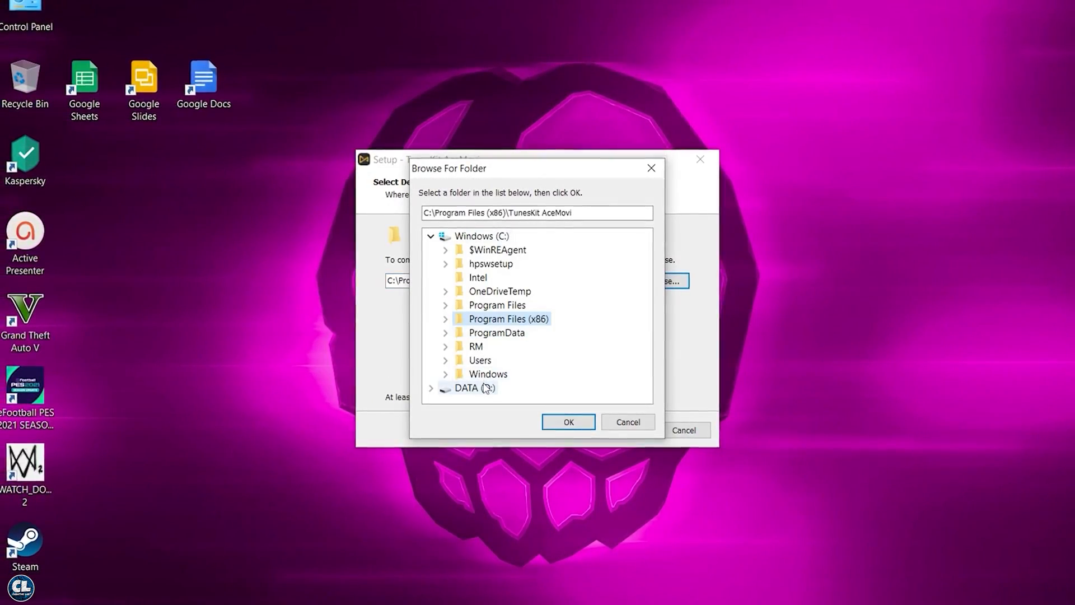
click(568, 422)
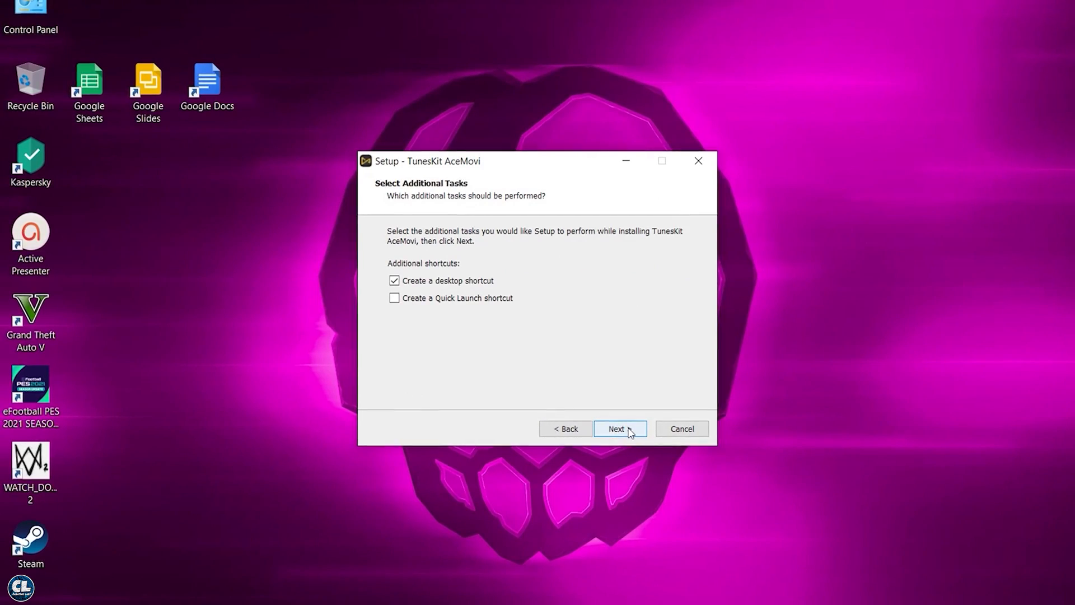
click(619, 428)
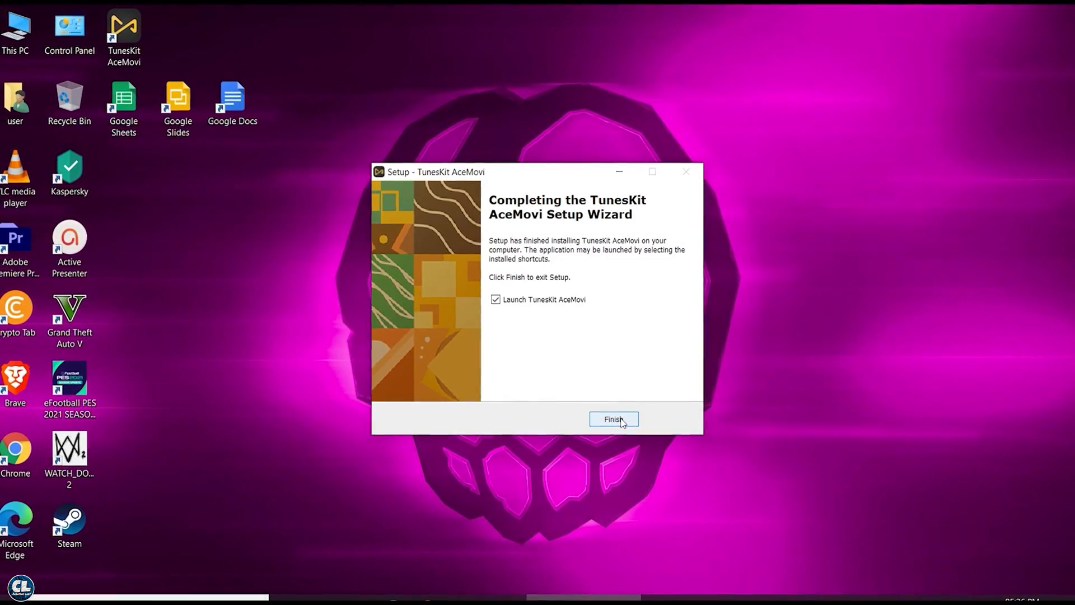
click(613, 419)
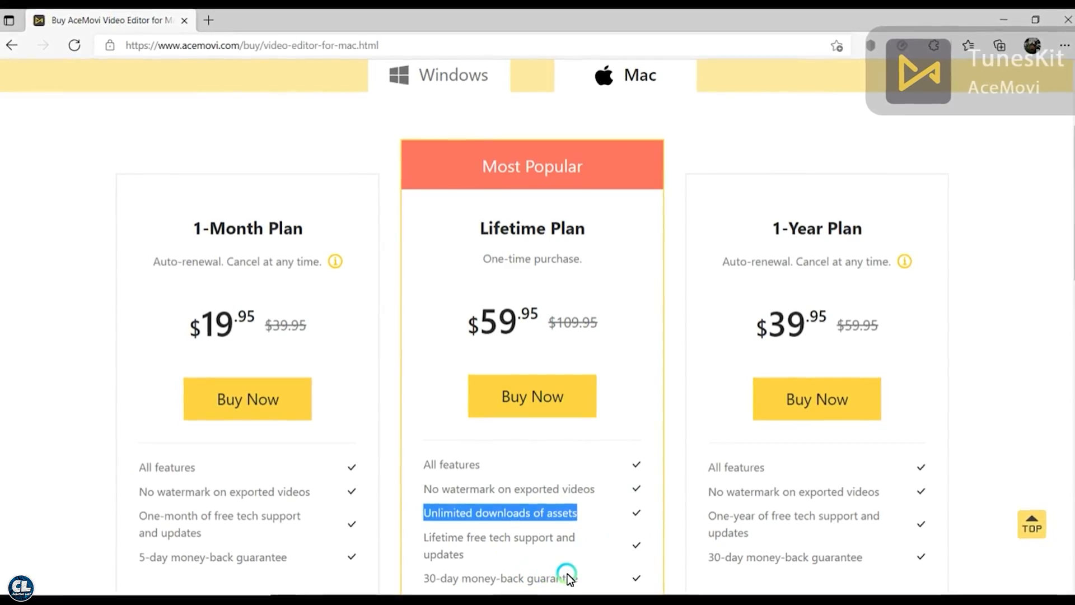
- Start buying the Mac Lifetime Plan with Buy Now
click(531, 396)
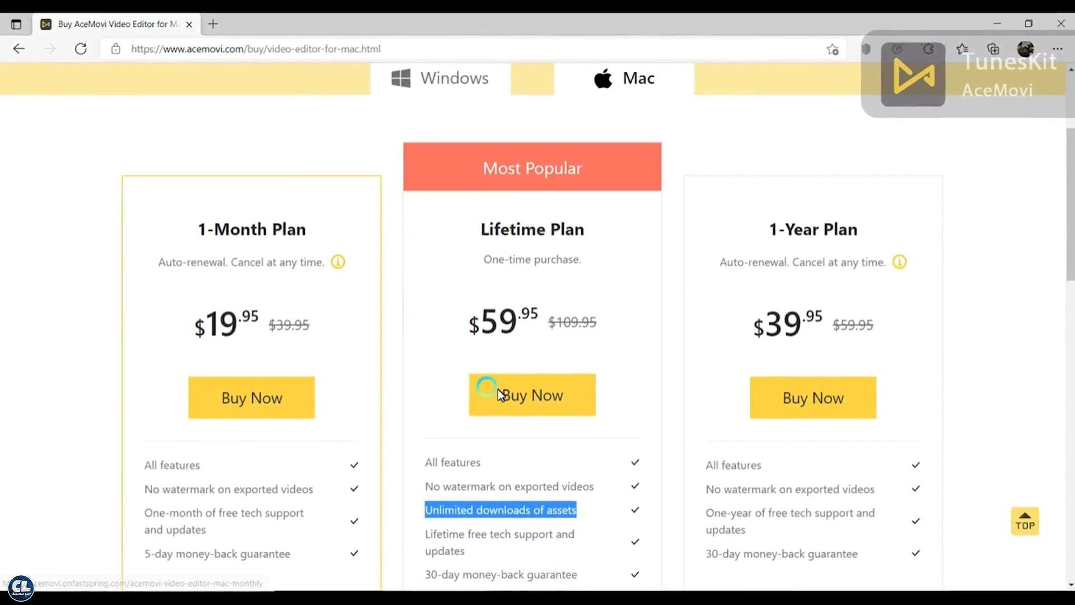